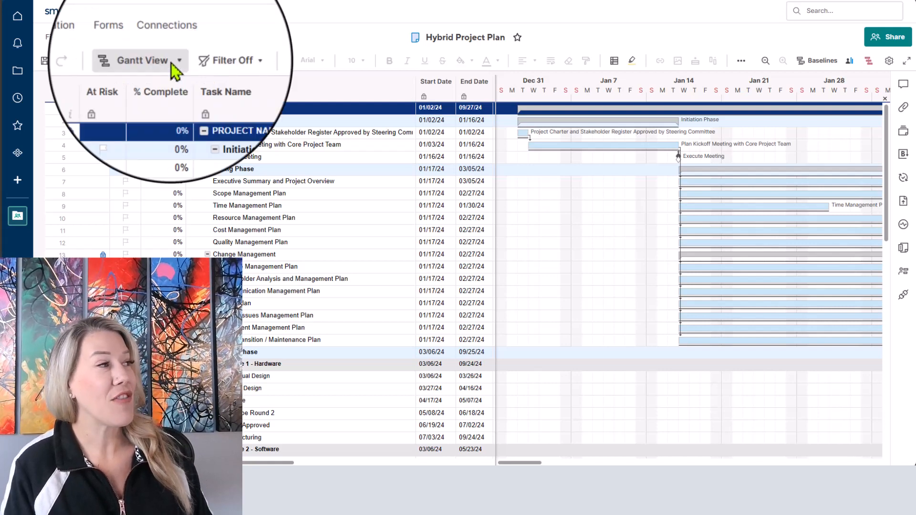
- Keep the sheet in Gantt view and open Project Settings at Gantt Timescale Settings
click(139, 60)
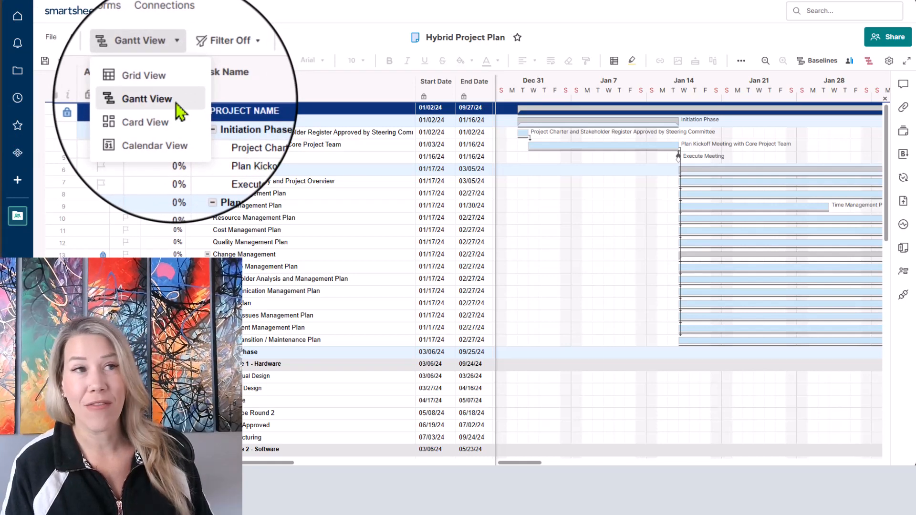
click(145, 99)
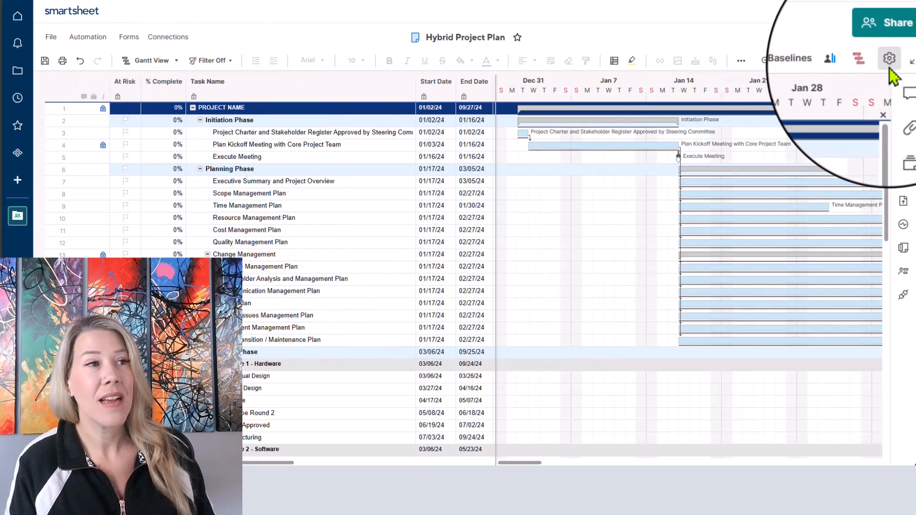
mouse_move(888, 57)
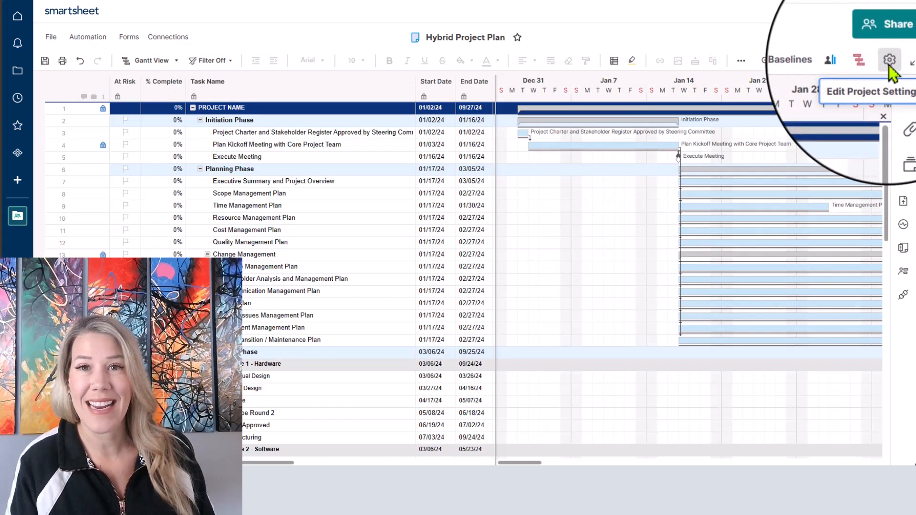
click(888, 60)
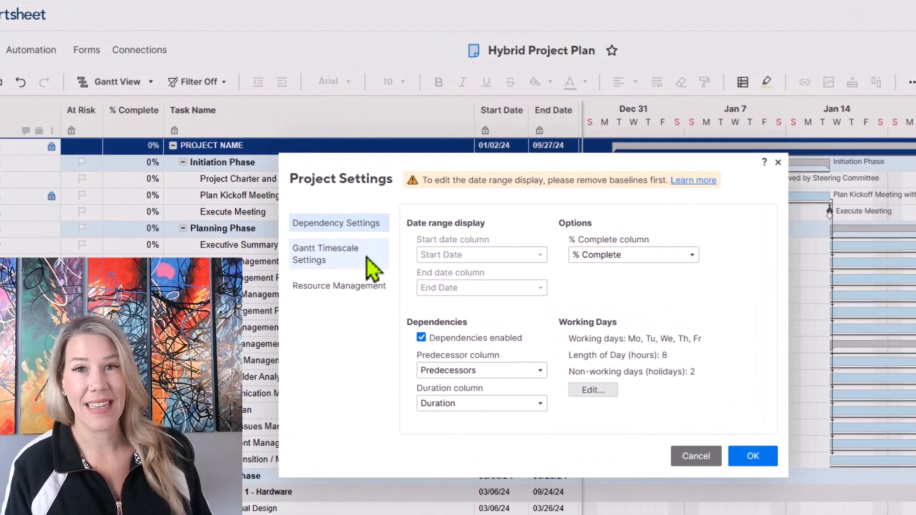
click(325, 253)
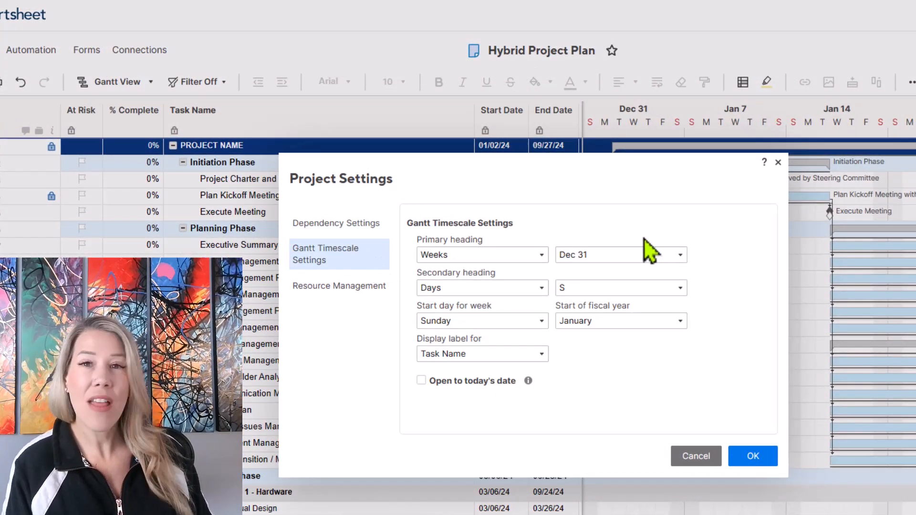
mouse_move(511, 252)
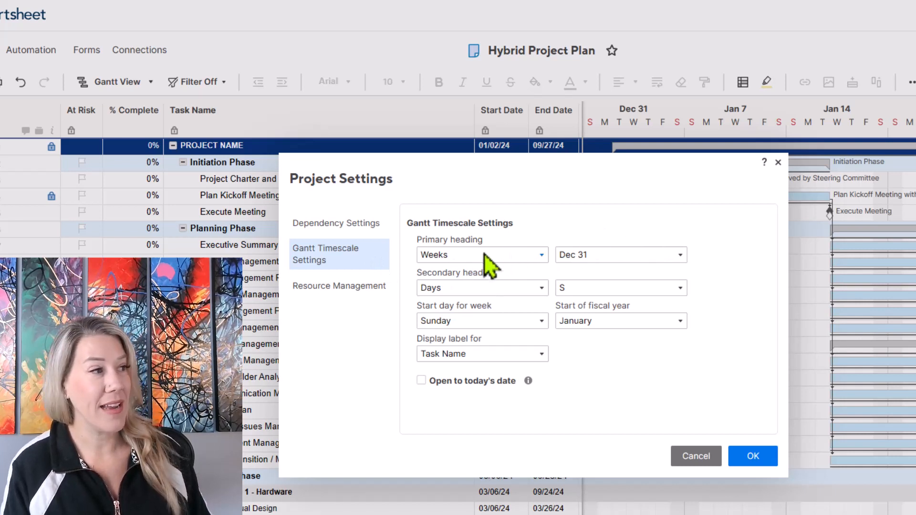
mouse_move(518, 301)
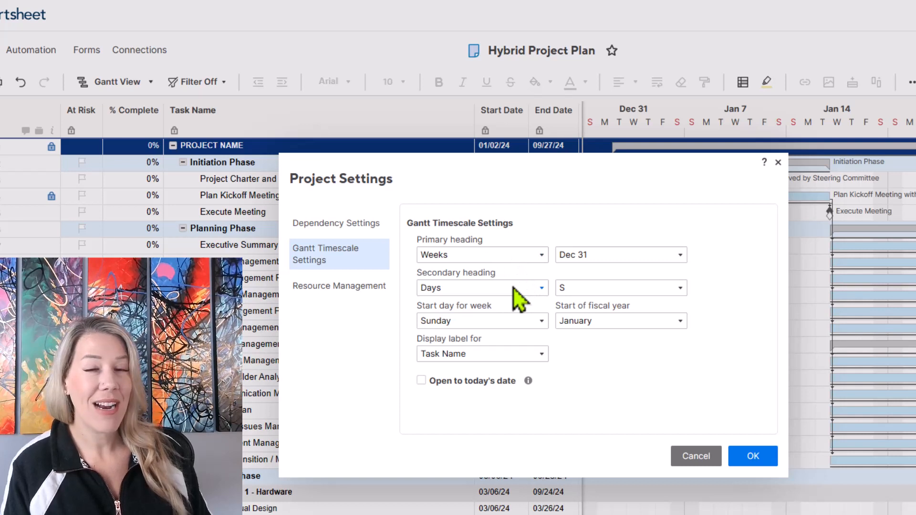
mouse_move(524, 286)
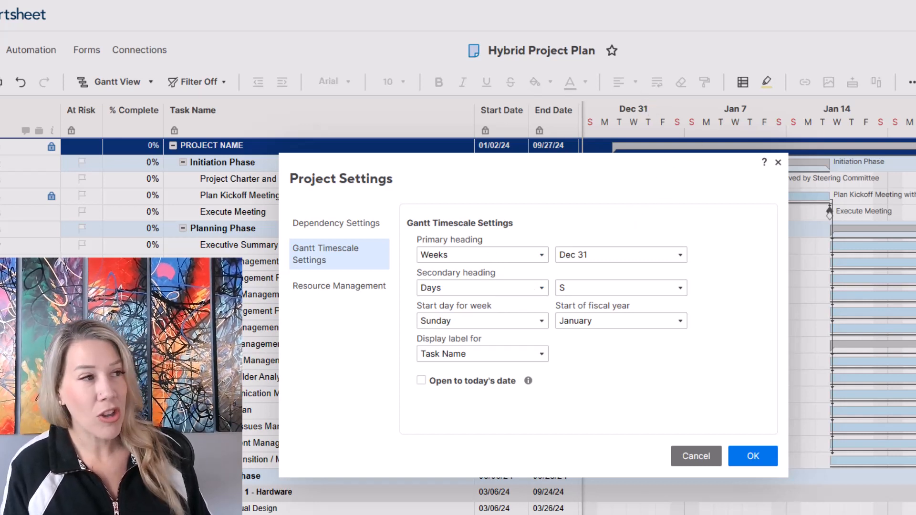
mouse_move(888, 146)
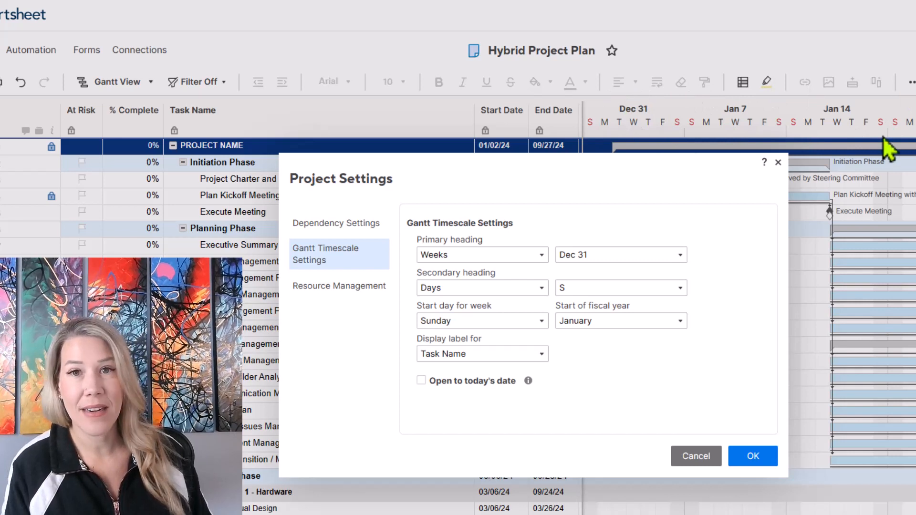
mouse_move(616, 111)
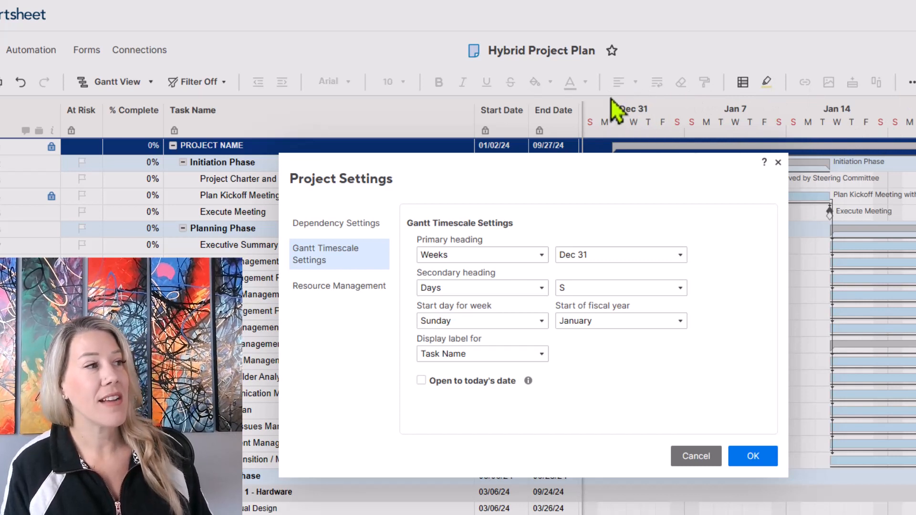
mouse_move(613, 146)
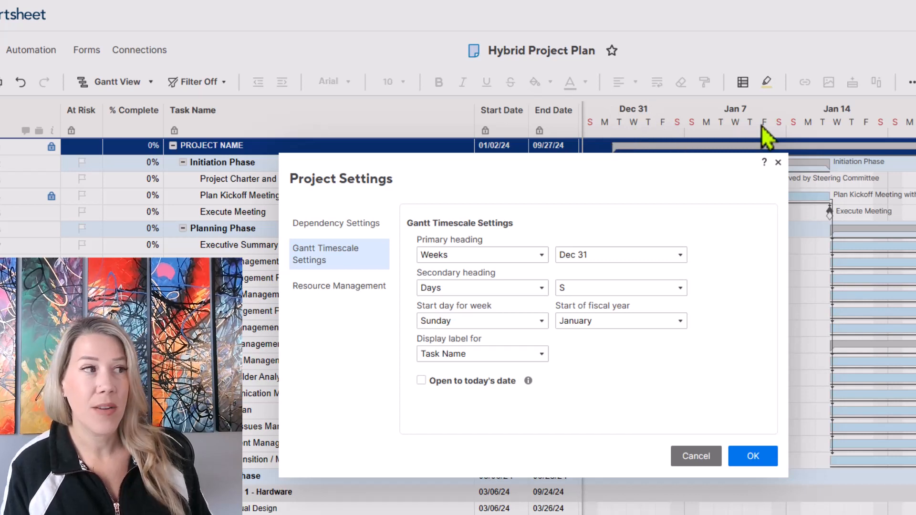
mouse_move(785, 143)
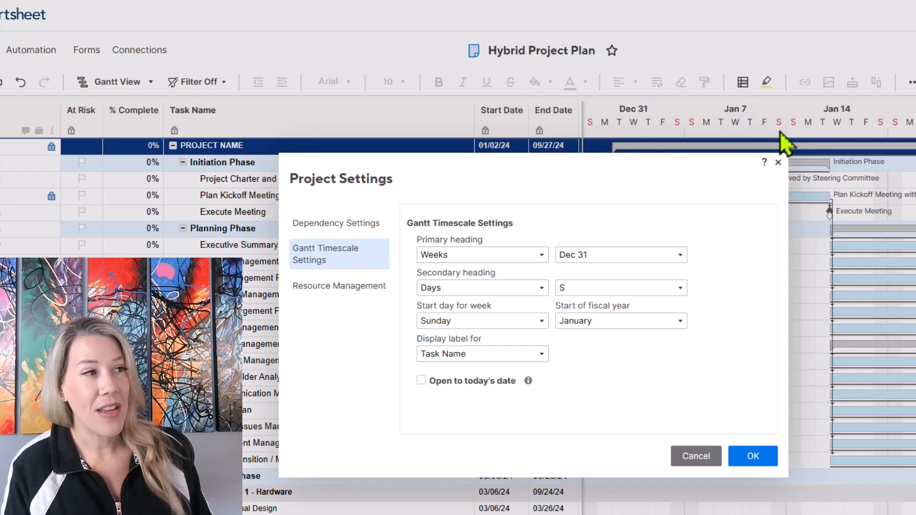
mouse_move(861, 114)
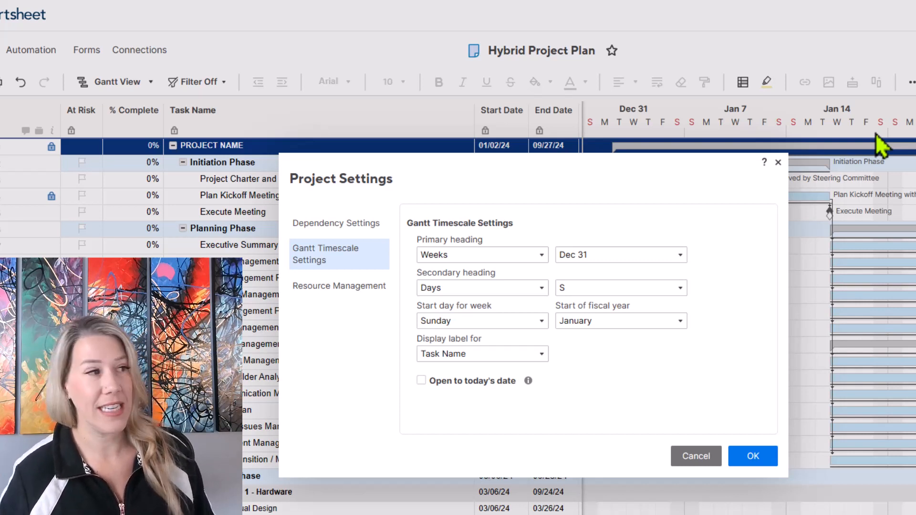
mouse_move(590, 269)
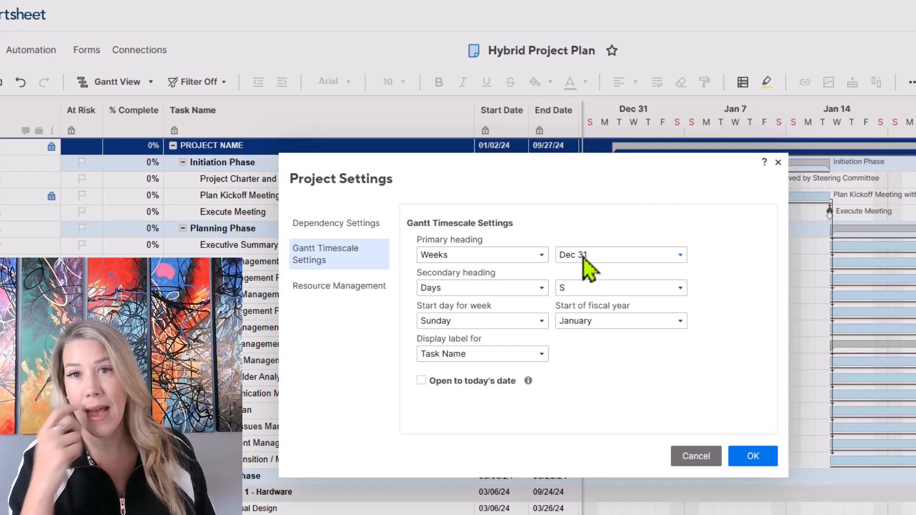
mouse_move(552, 271)
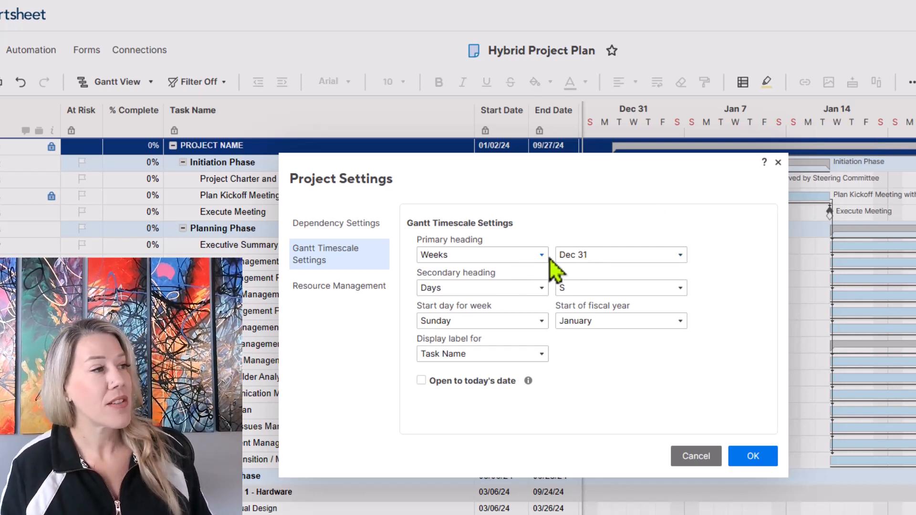
- Set the primary timescale heading to Quarters and the secondary heading to Months
click(482, 255)
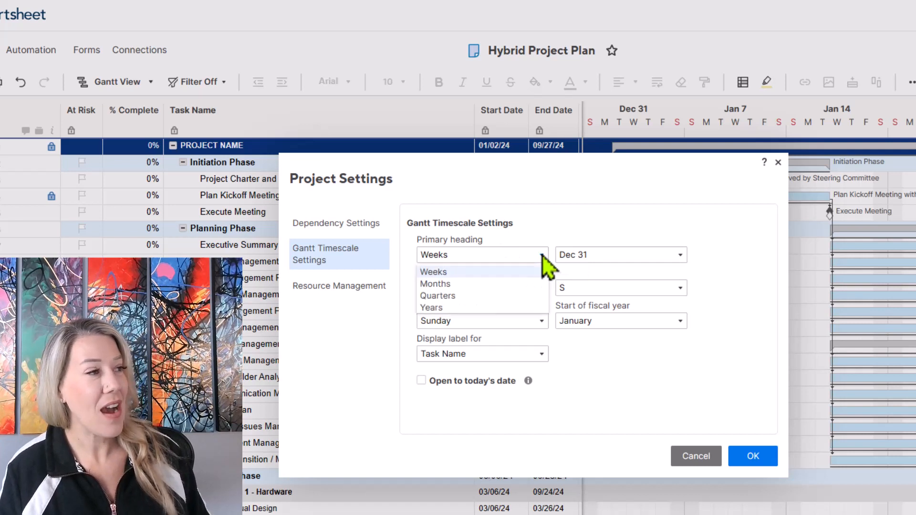
mouse_move(523, 297)
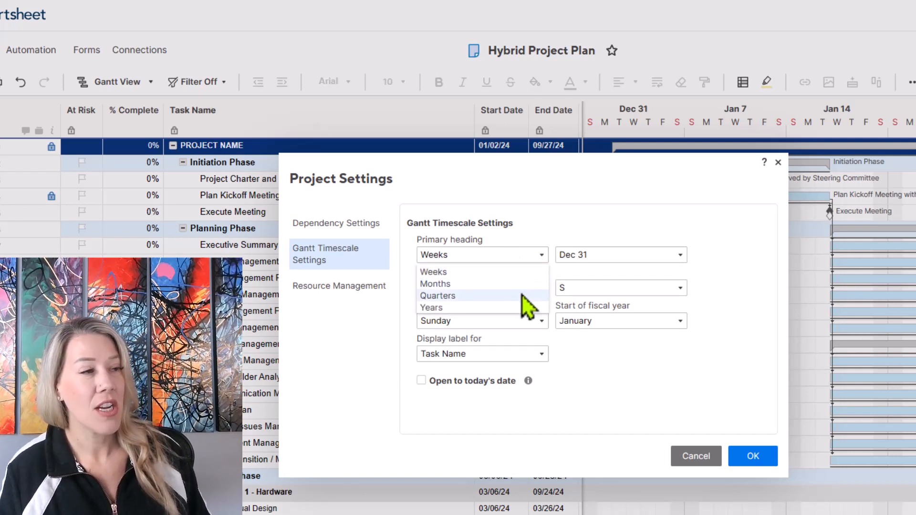
click(437, 295)
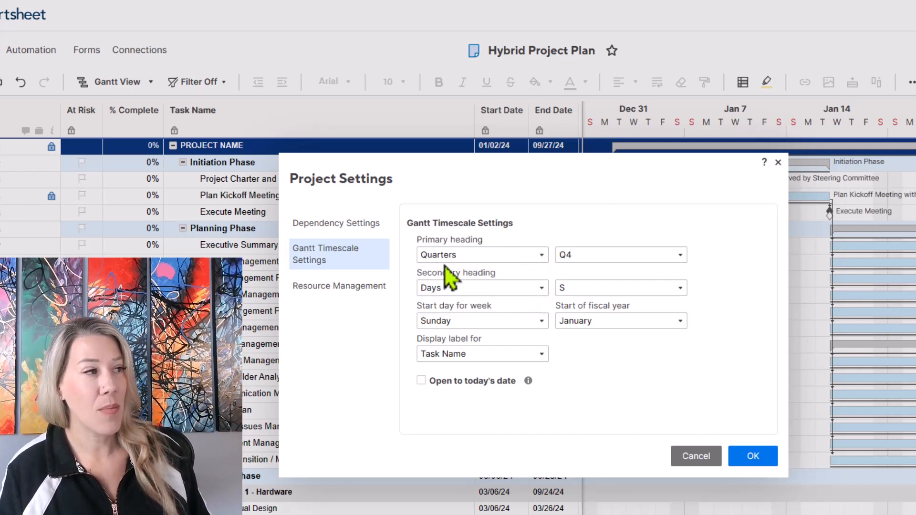
click(481, 287)
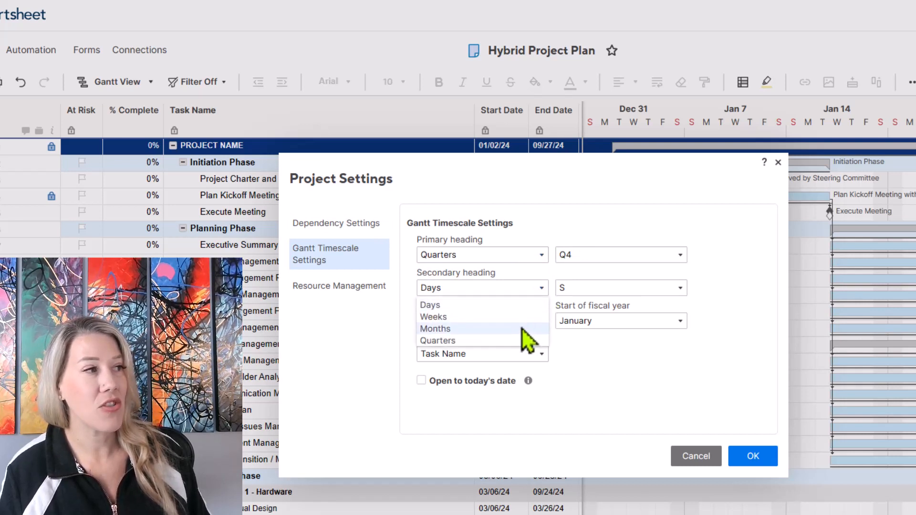
click(435, 328)
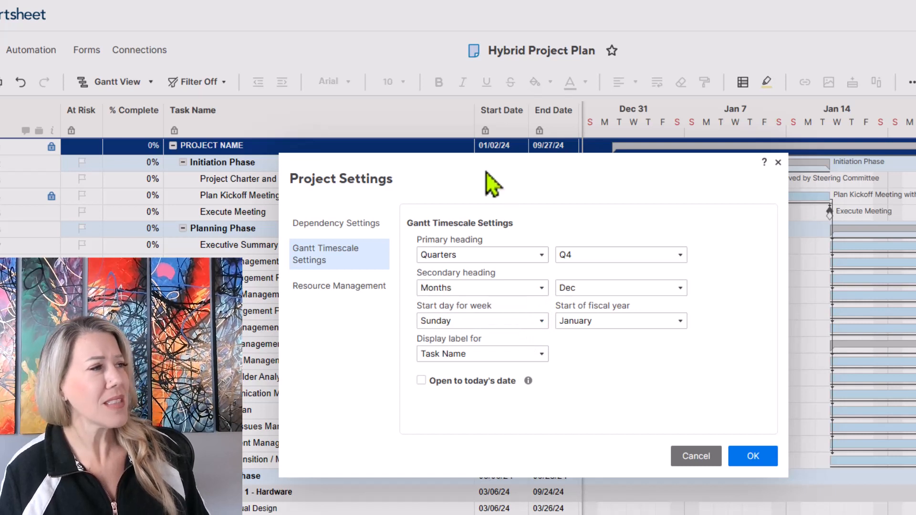
mouse_move(474, 102)
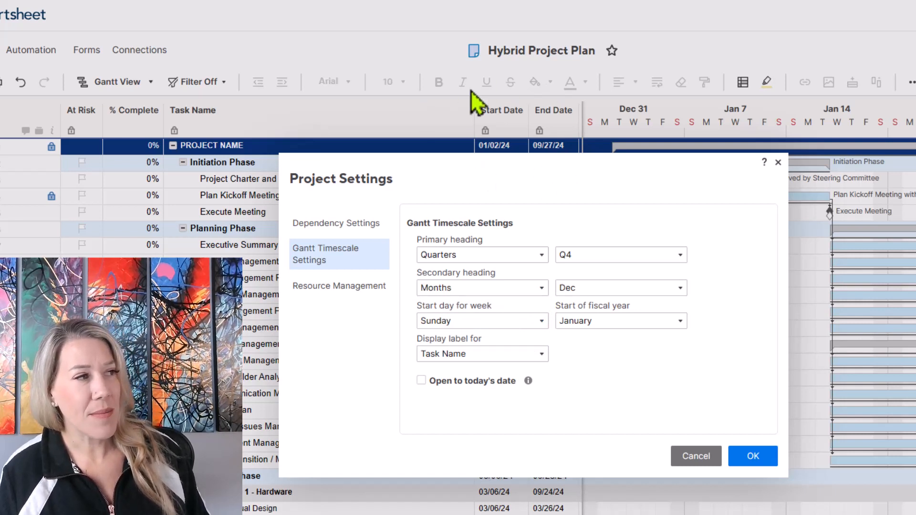
mouse_move(495, 168)
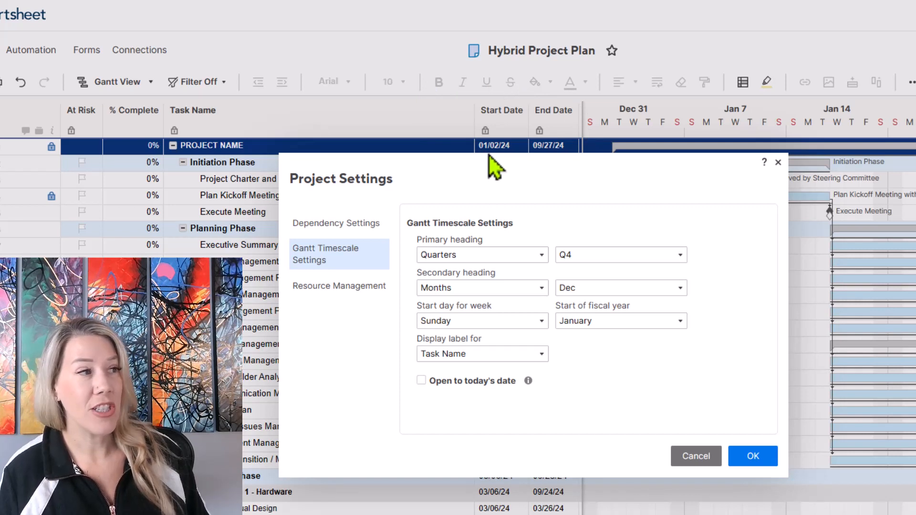
mouse_move(561, 164)
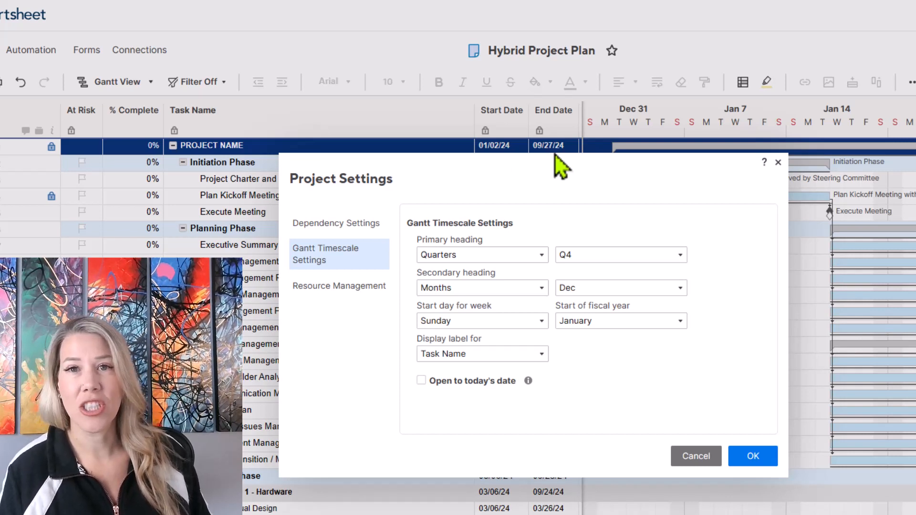
mouse_move(588, 228)
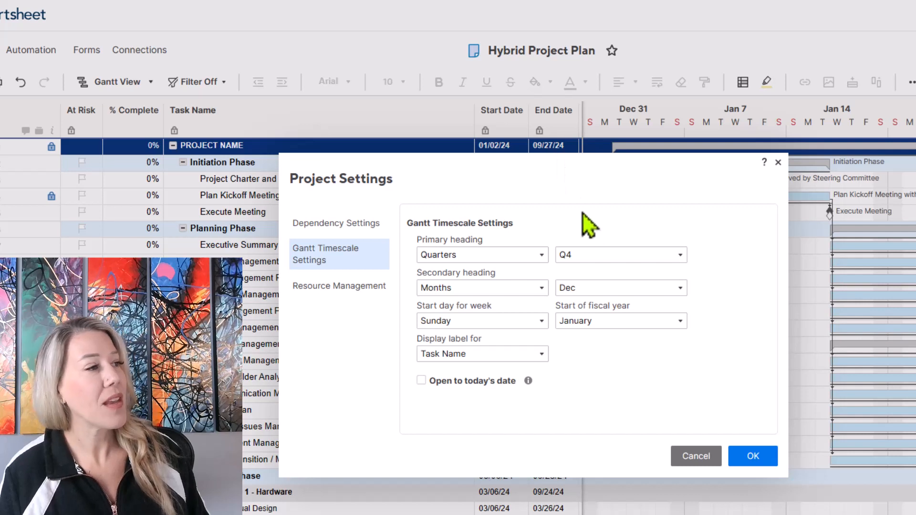
mouse_move(504, 365)
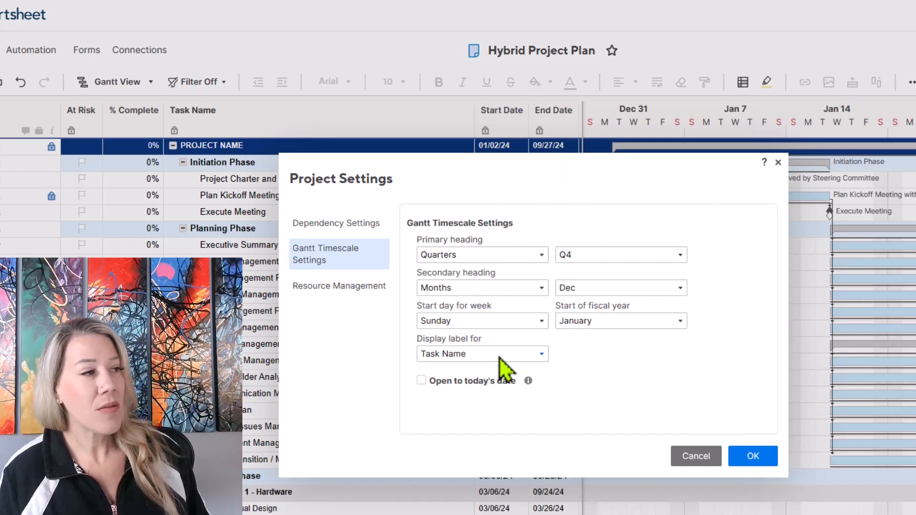
mouse_move(490, 336)
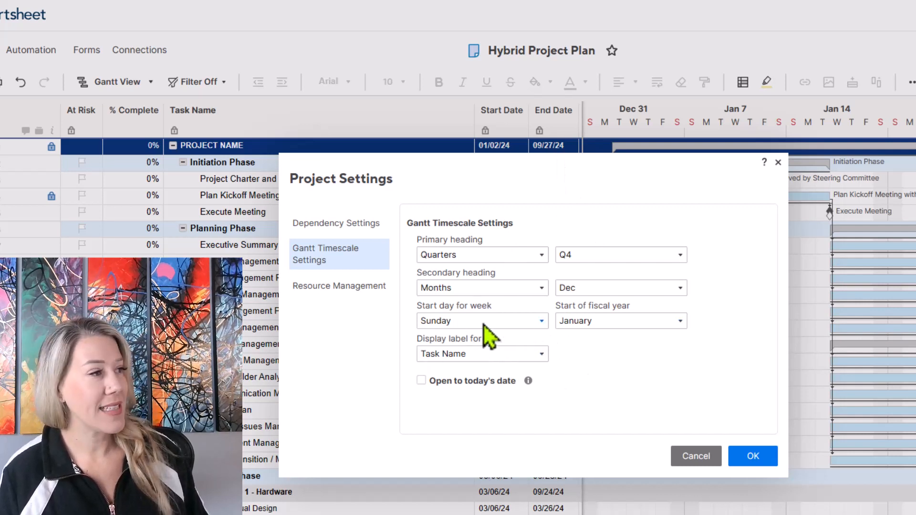
click(482, 320)
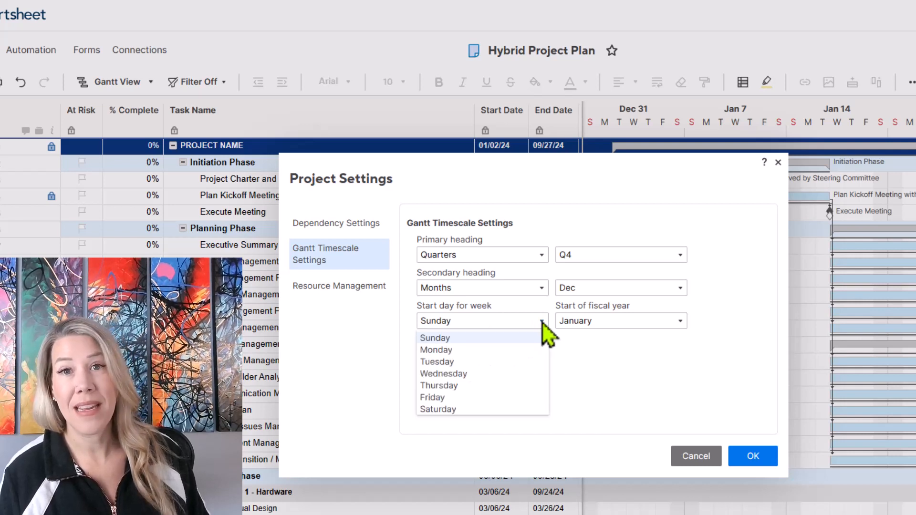
mouse_move(533, 358)
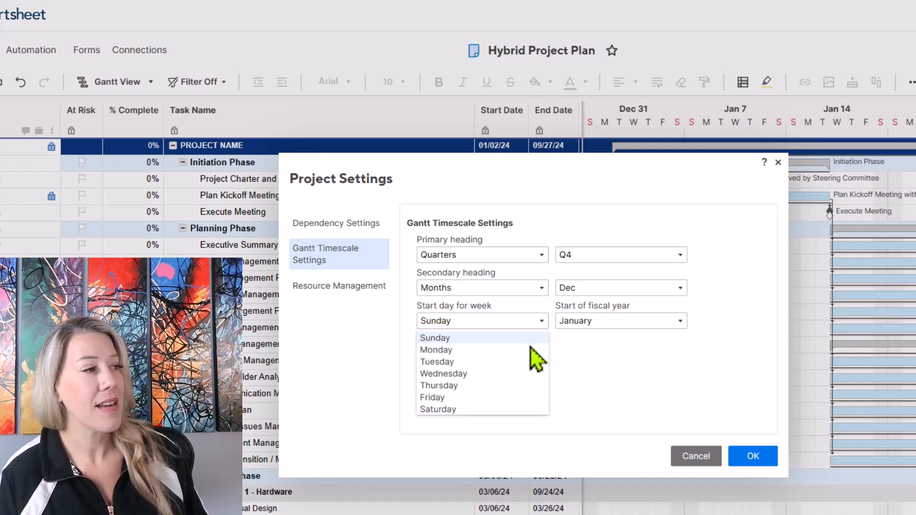
mouse_move(436, 349)
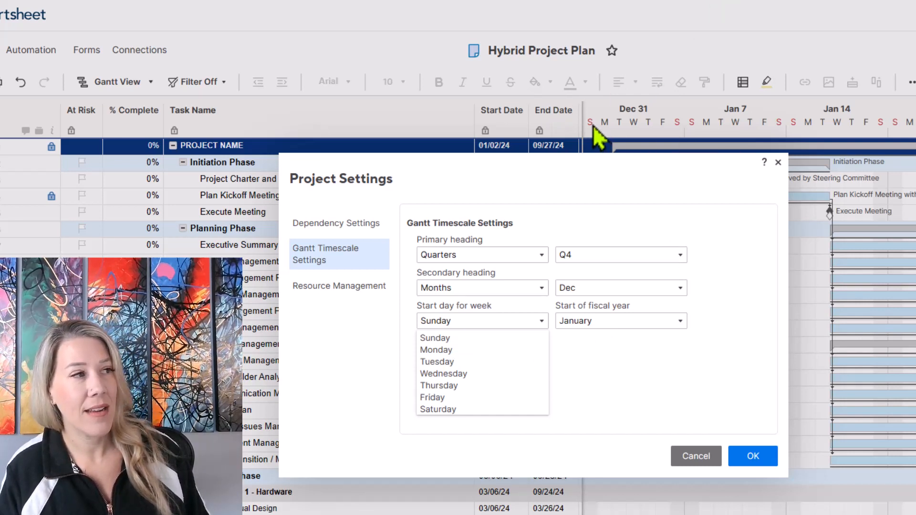
mouse_move(681, 141)
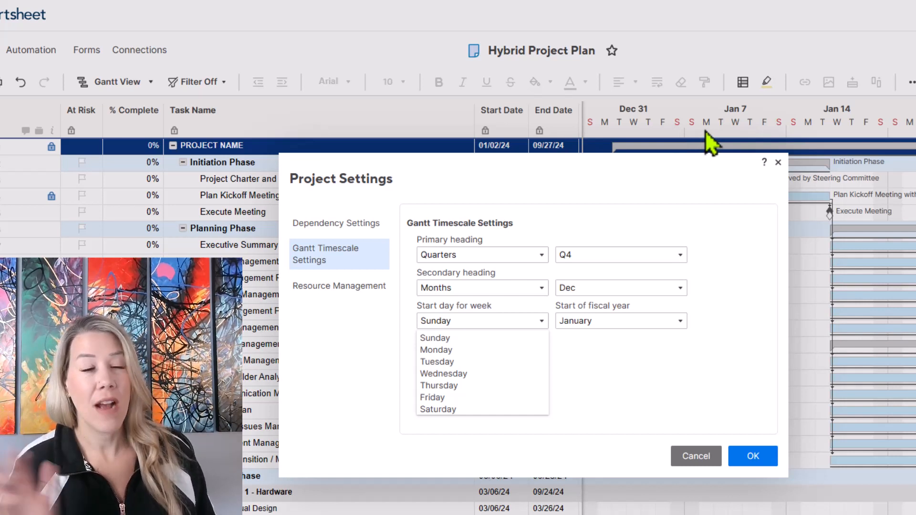
mouse_move(616, 149)
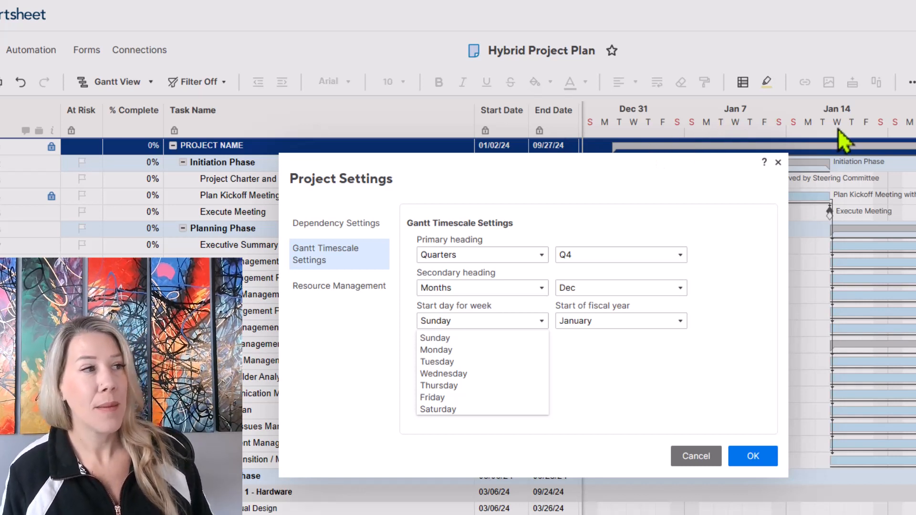
mouse_move(911, 138)
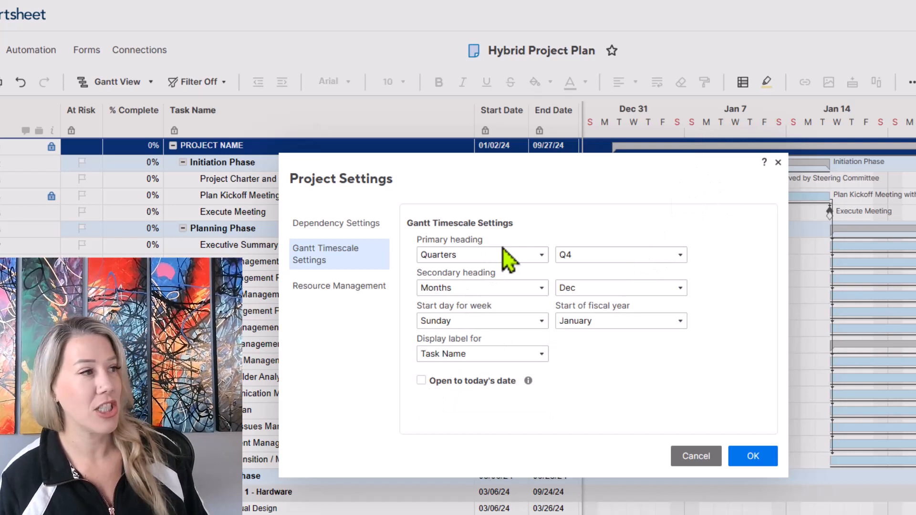
mouse_move(511, 295)
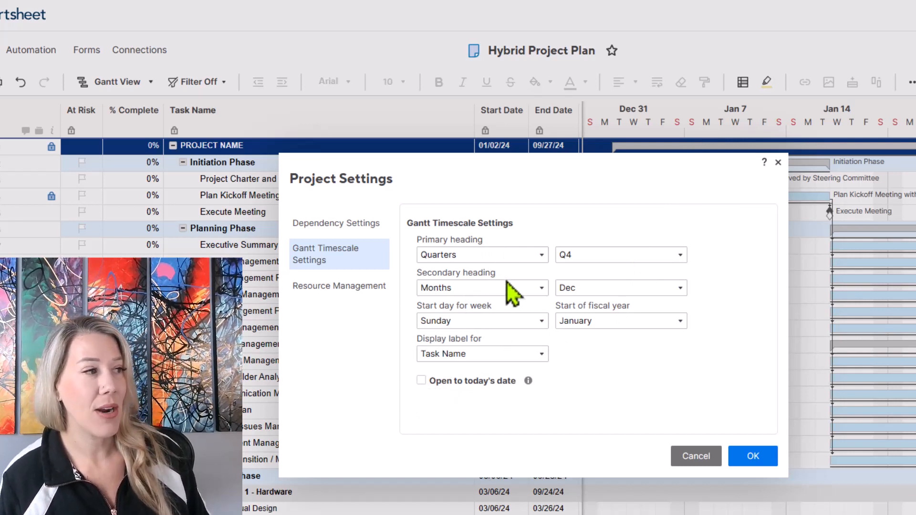
- Set the week start day to Monday, keeping the fiscal year starting in January
click(482, 320)
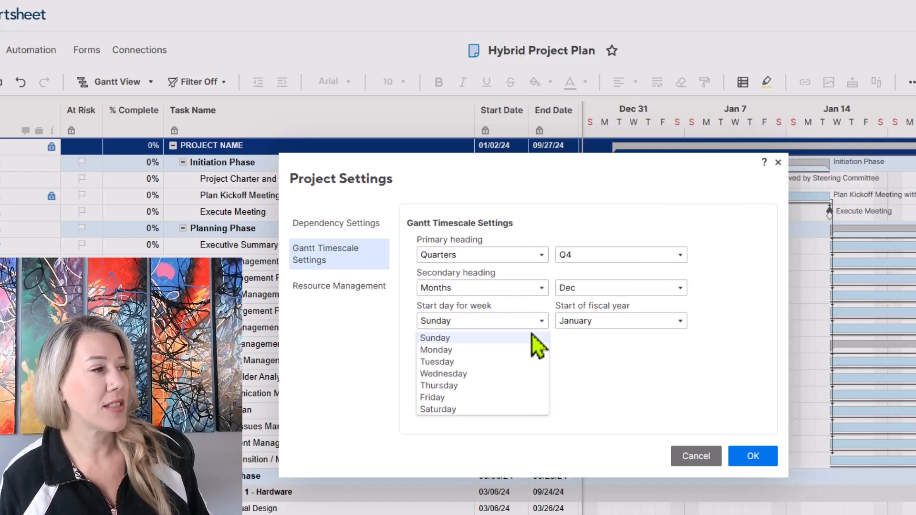
click(435, 349)
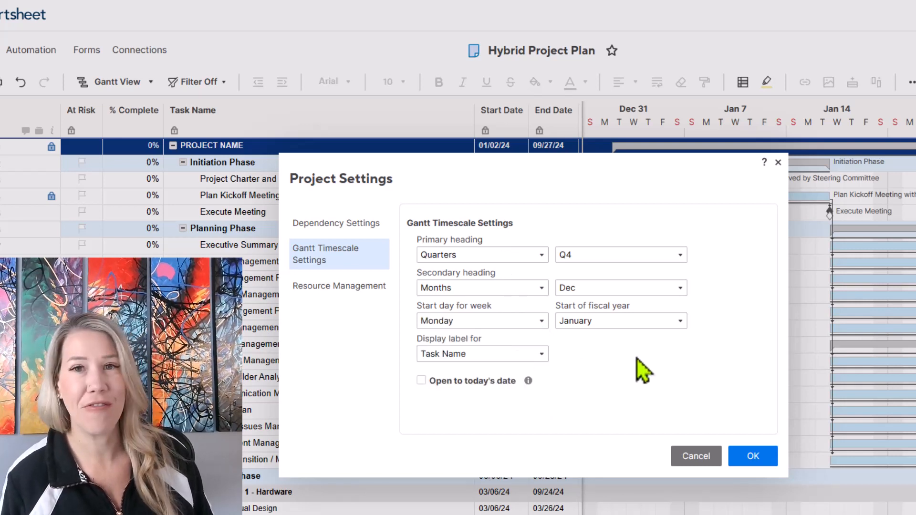
mouse_move(514, 330)
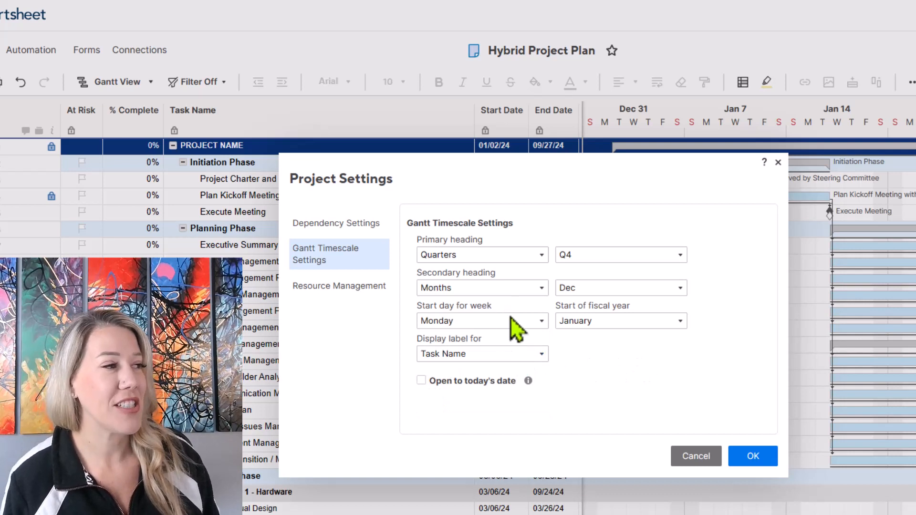
mouse_move(543, 365)
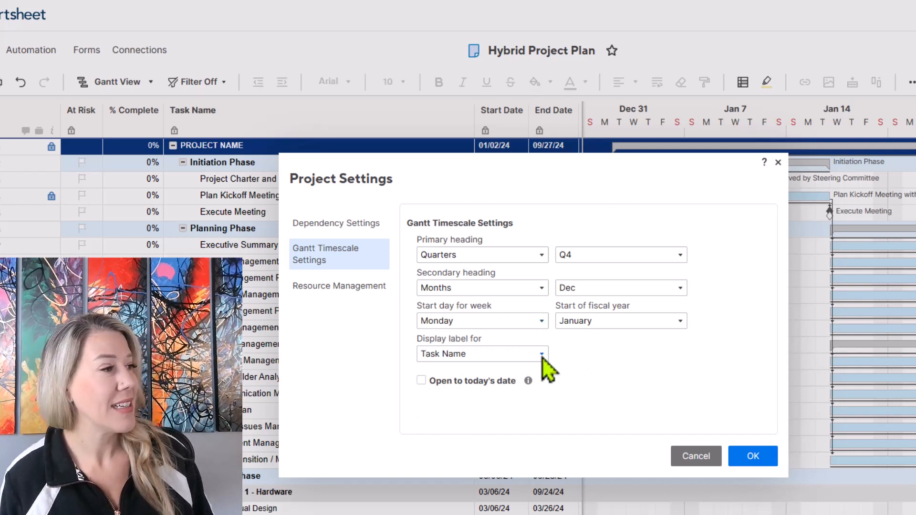
click(480, 353)
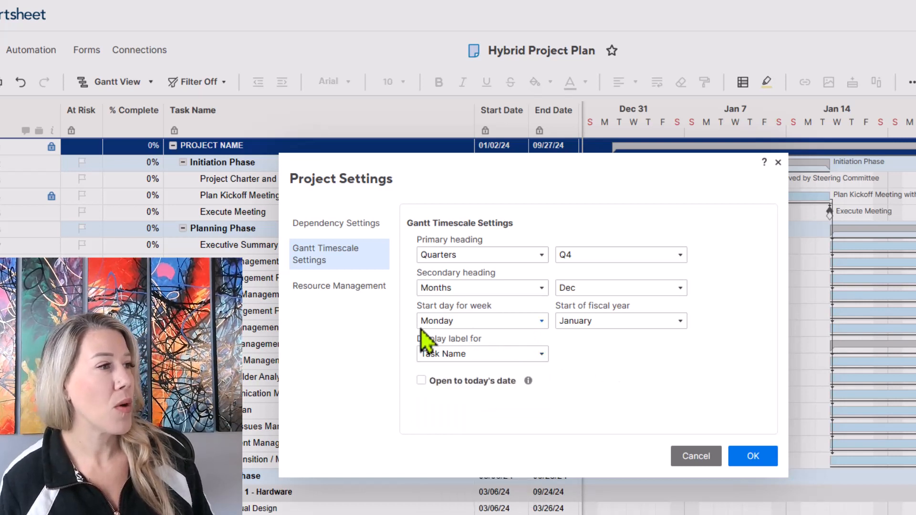
mouse_move(538, 411)
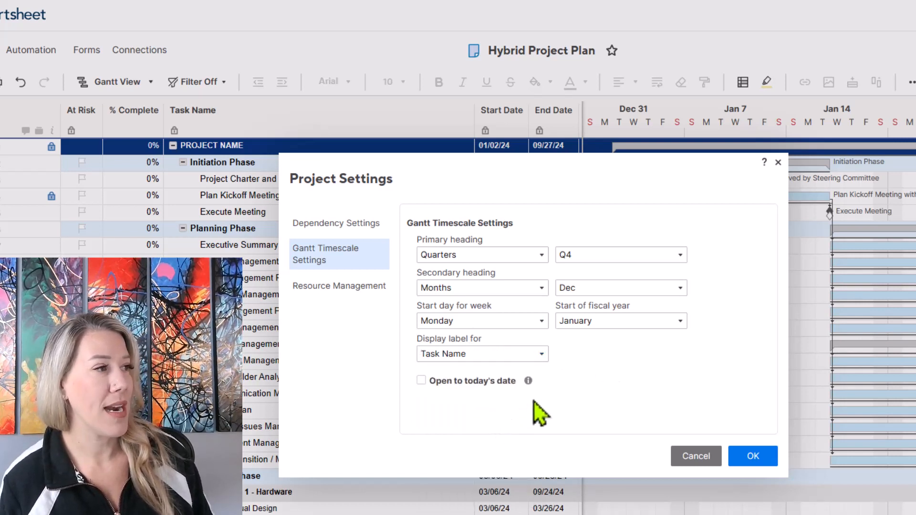
mouse_move(692, 268)
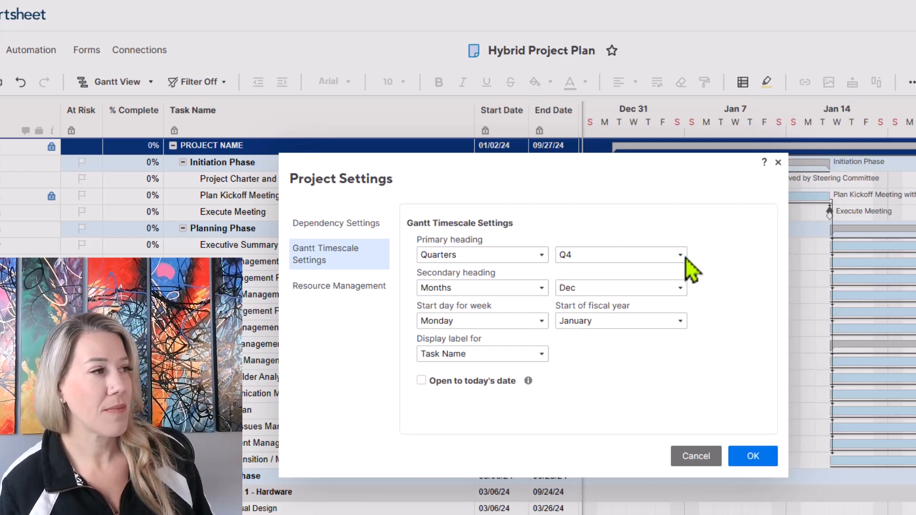
click(619, 287)
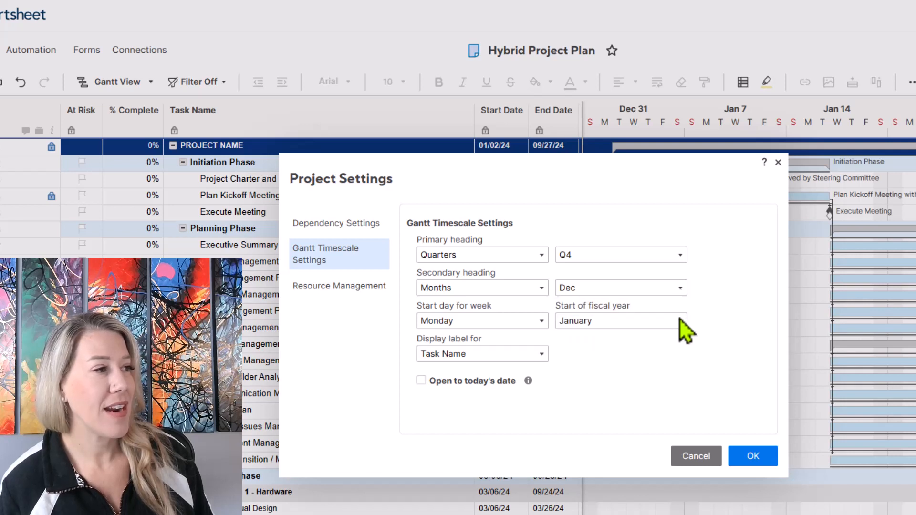
click(620, 320)
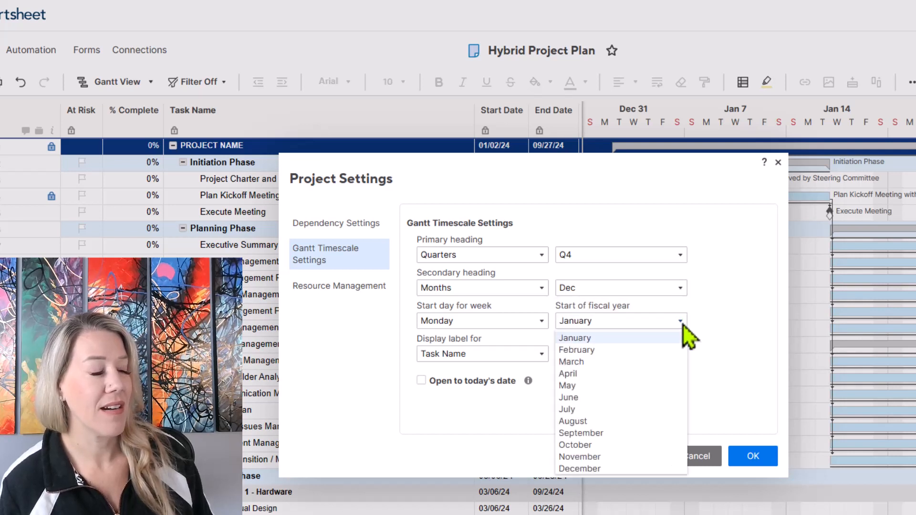
click(574, 338)
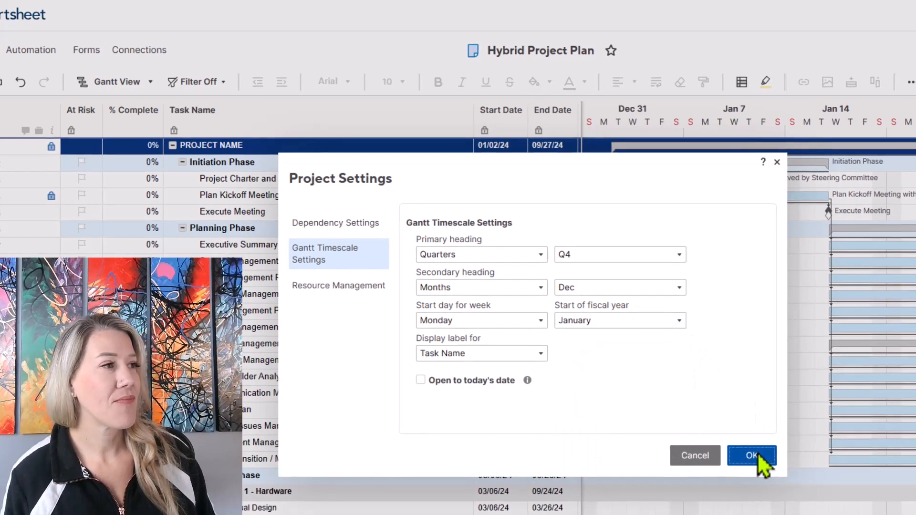
- Save the quarters-over-months timescale settings and scroll through the Gantt chart
click(751, 455)
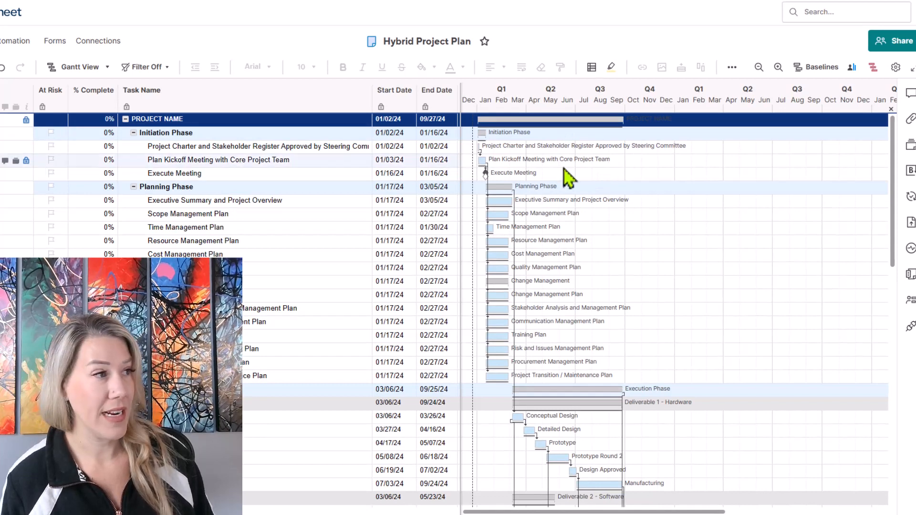
scroll(down, 3)
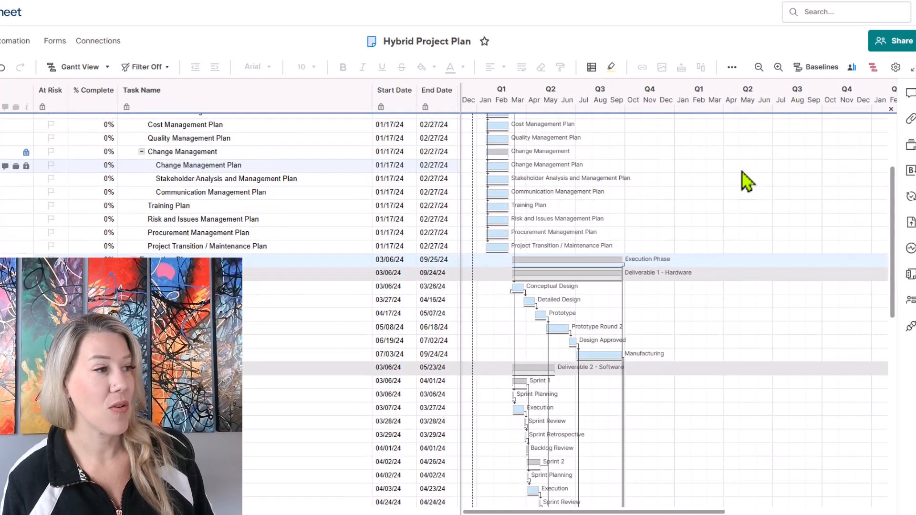
scroll(down, 3)
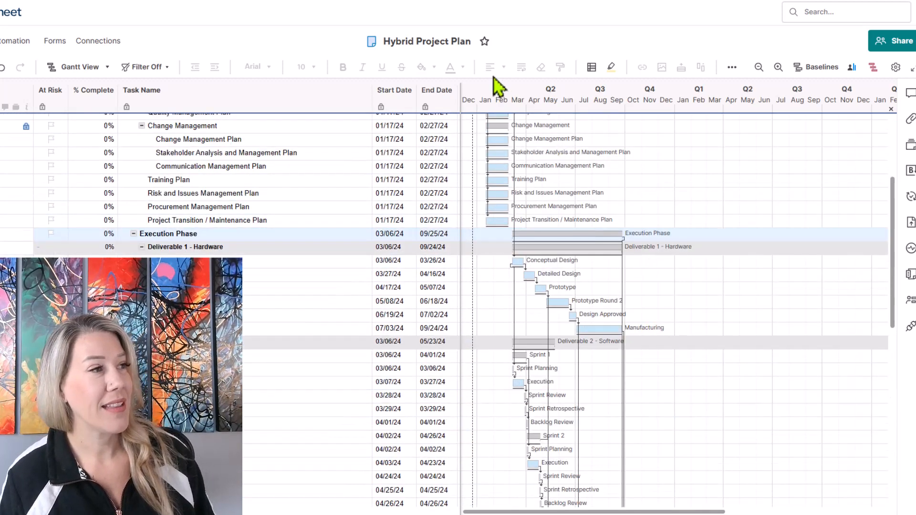
mouse_move(473, 123)
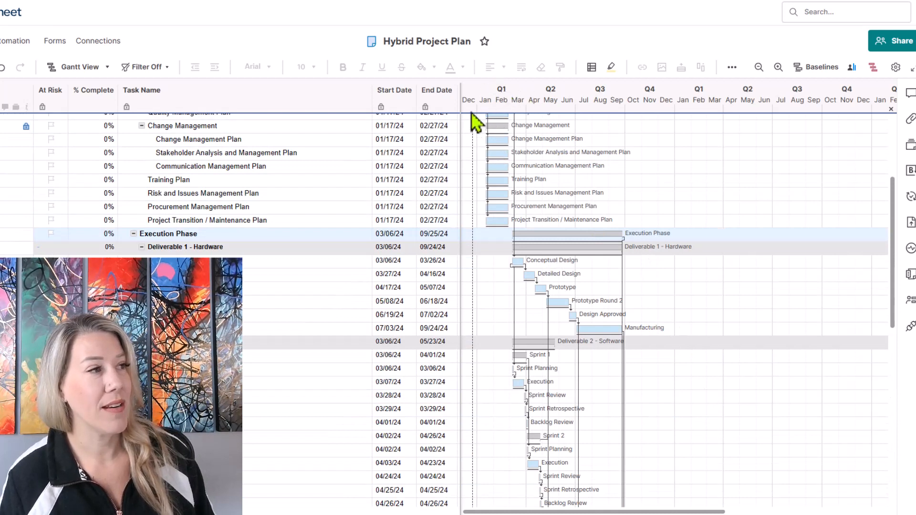
mouse_move(537, 112)
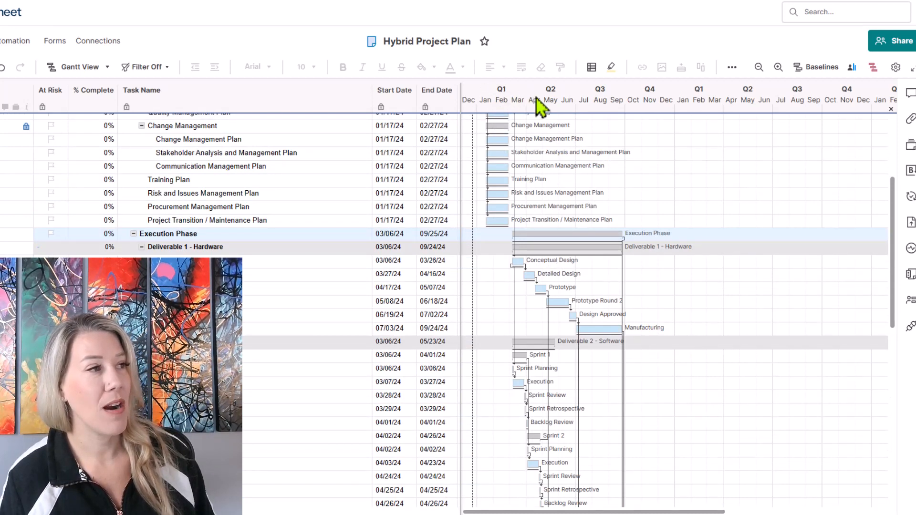
mouse_move(654, 105)
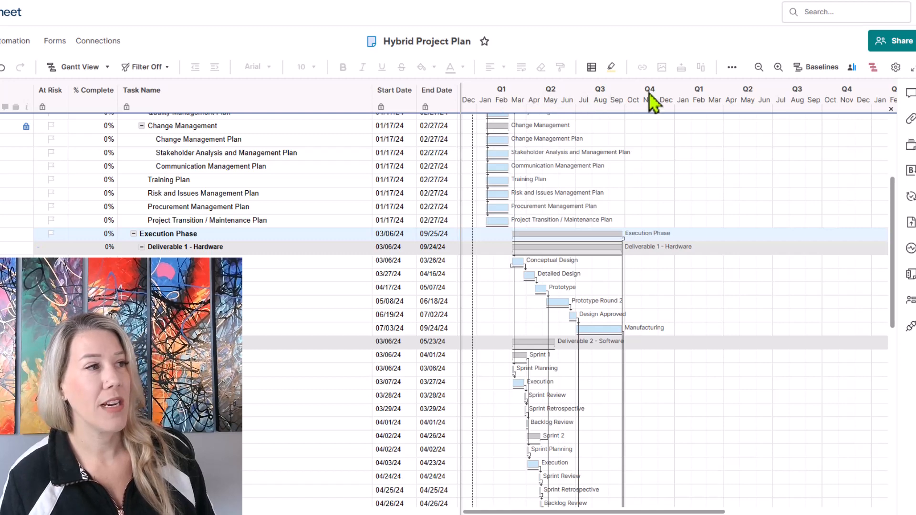
mouse_move(672, 128)
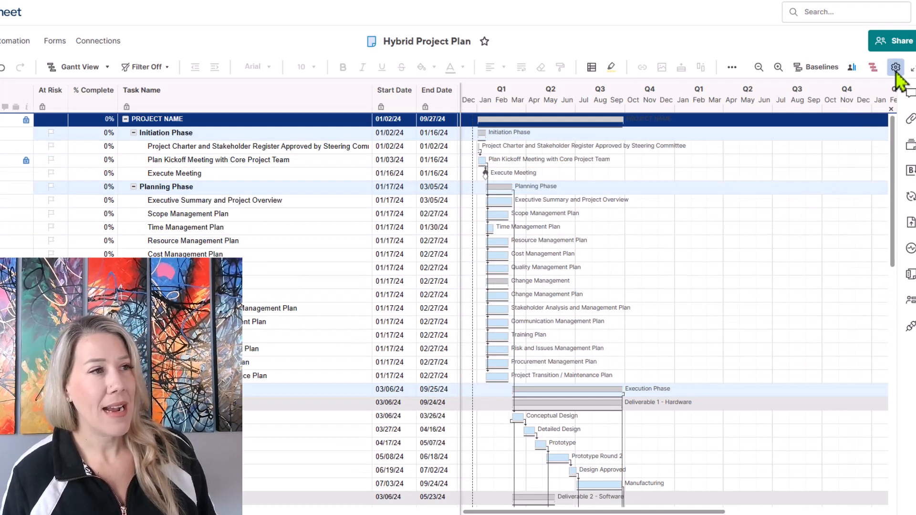
- Change the secondary timescale heading to Weeks with Monday week start, and apply
click(895, 67)
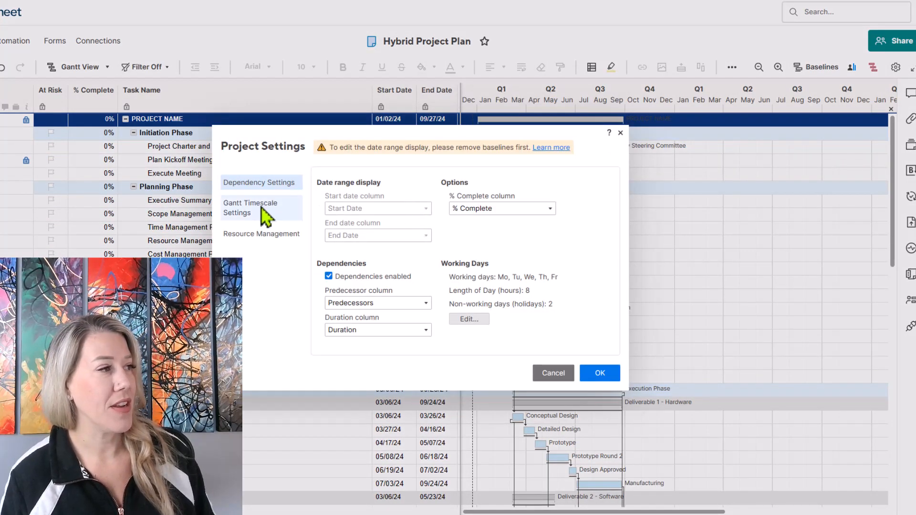
click(250, 208)
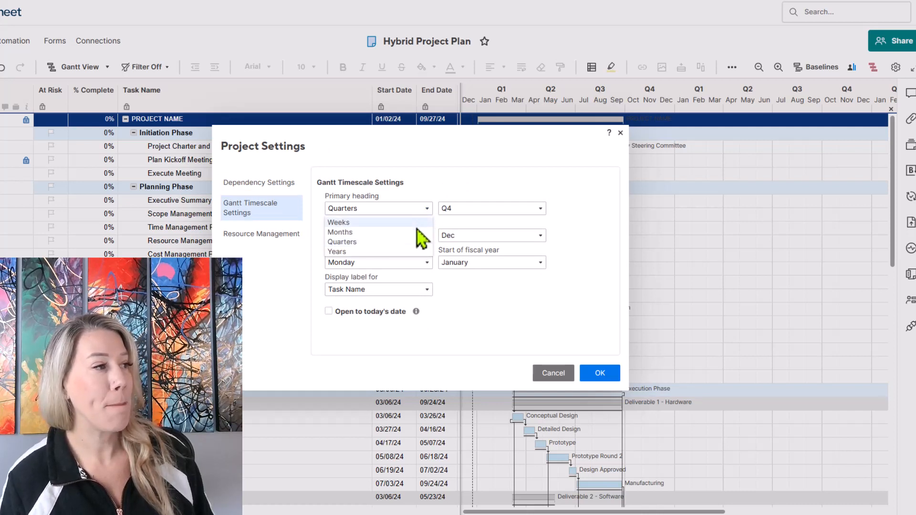
click(339, 232)
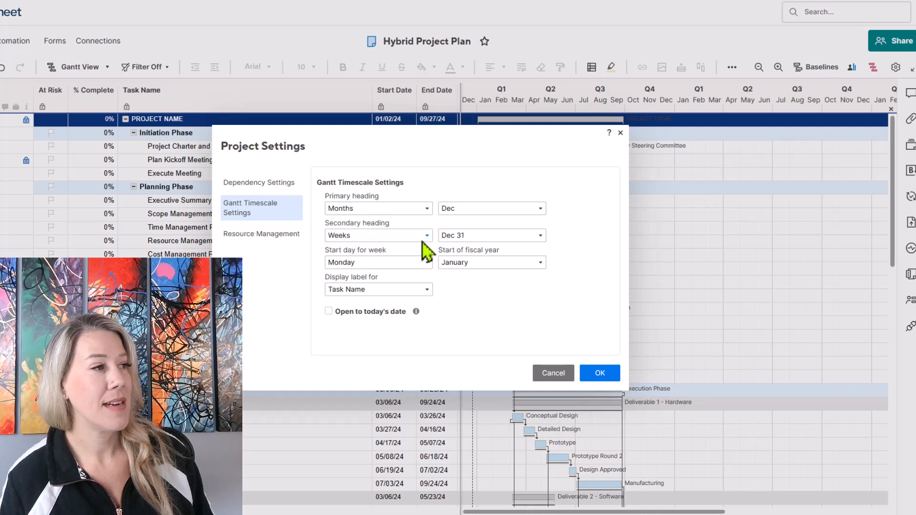
click(377, 234)
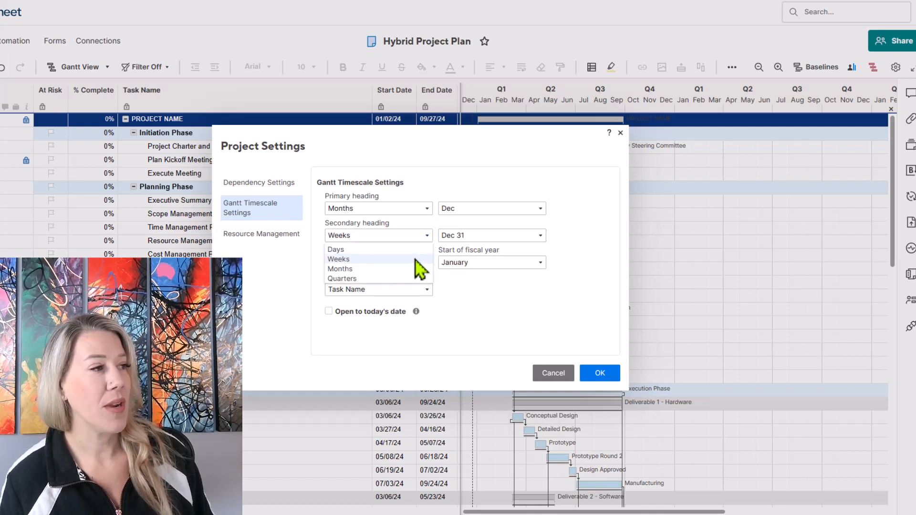
click(338, 259)
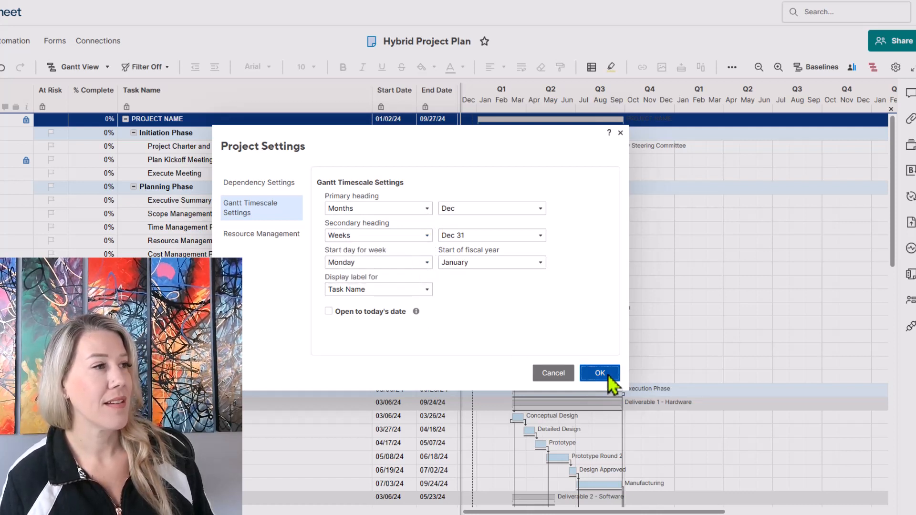
click(599, 373)
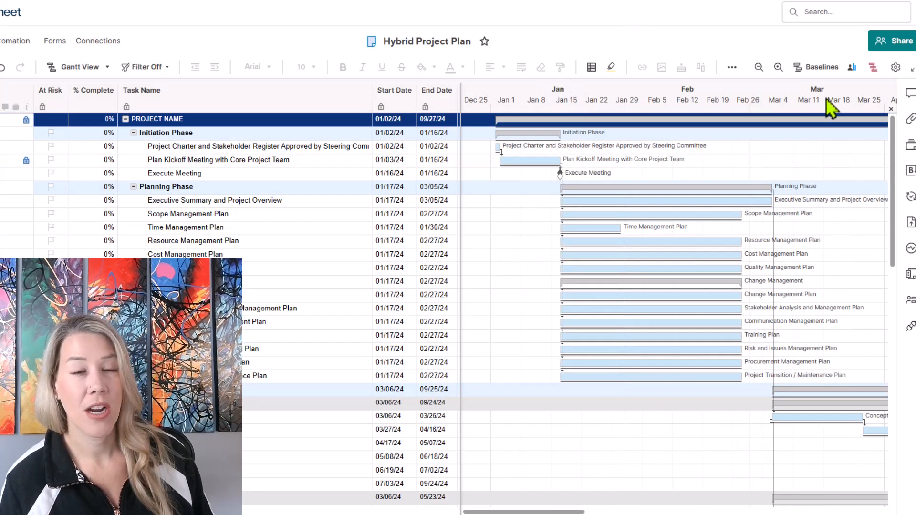
mouse_move(485, 122)
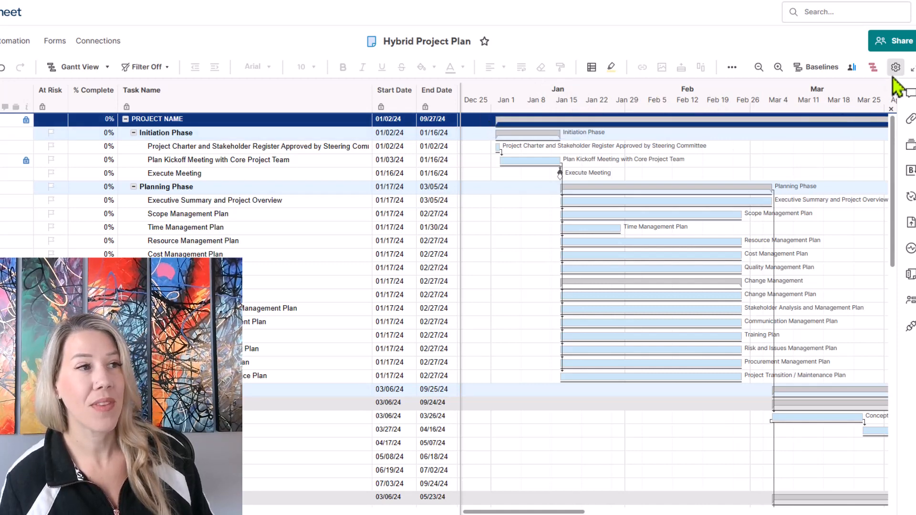
- Set the Gantt timescale to Weeks over Days and apply it
click(895, 67)
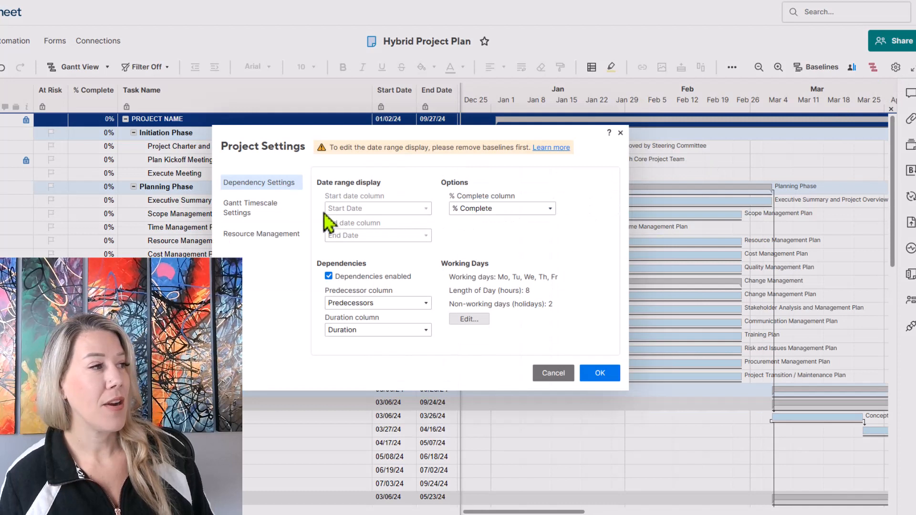
click(250, 207)
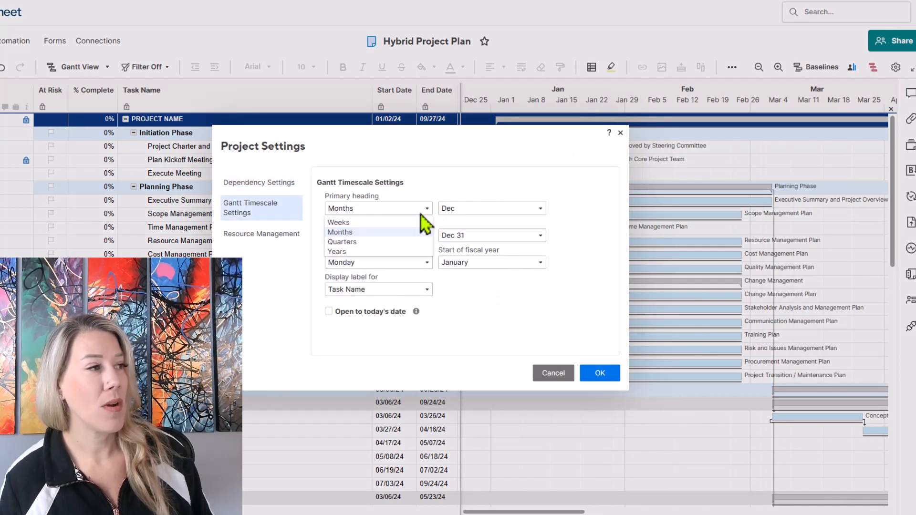
click(338, 221)
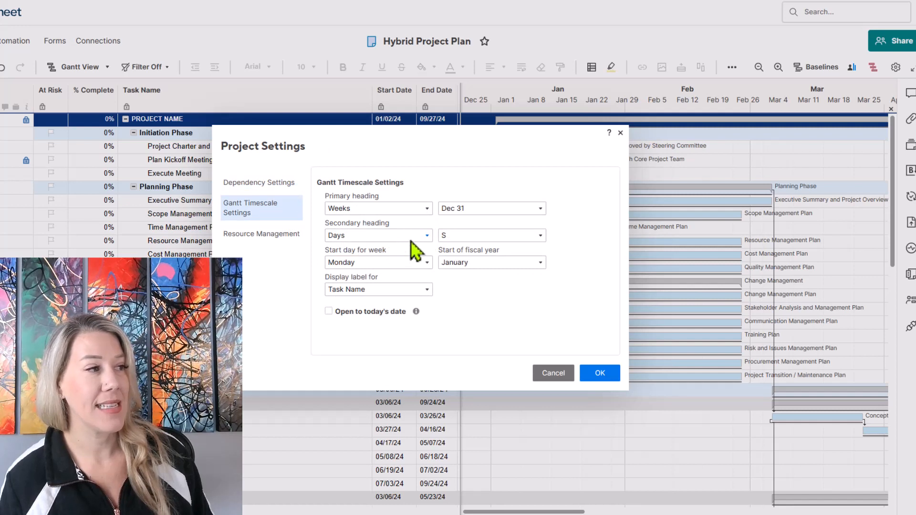
mouse_move(432, 275)
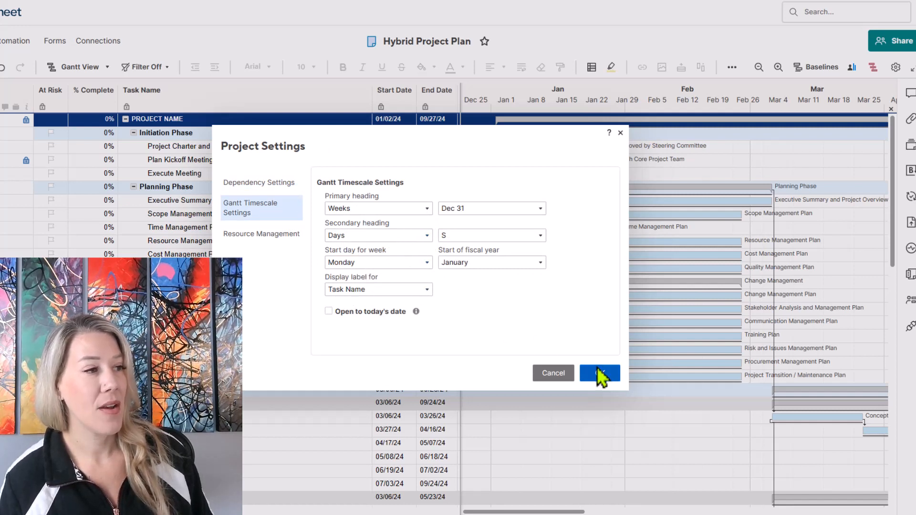
click(599, 373)
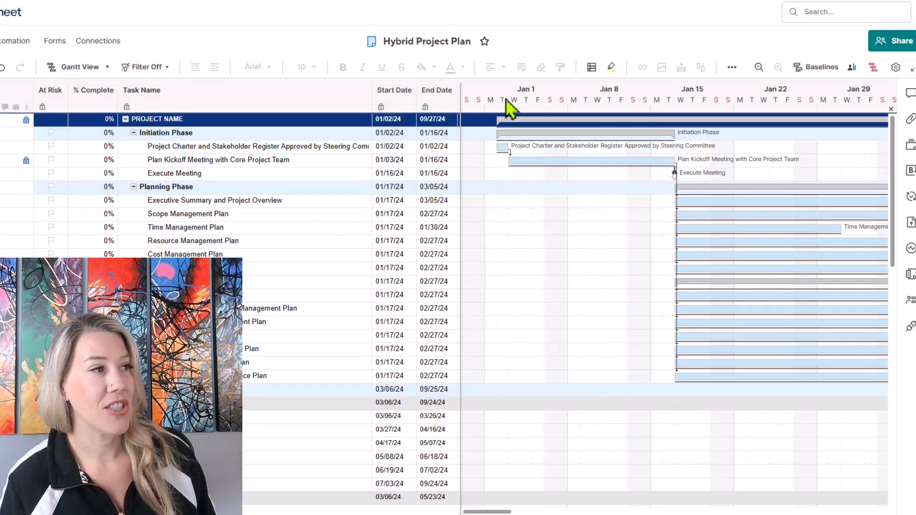
mouse_move(537, 114)
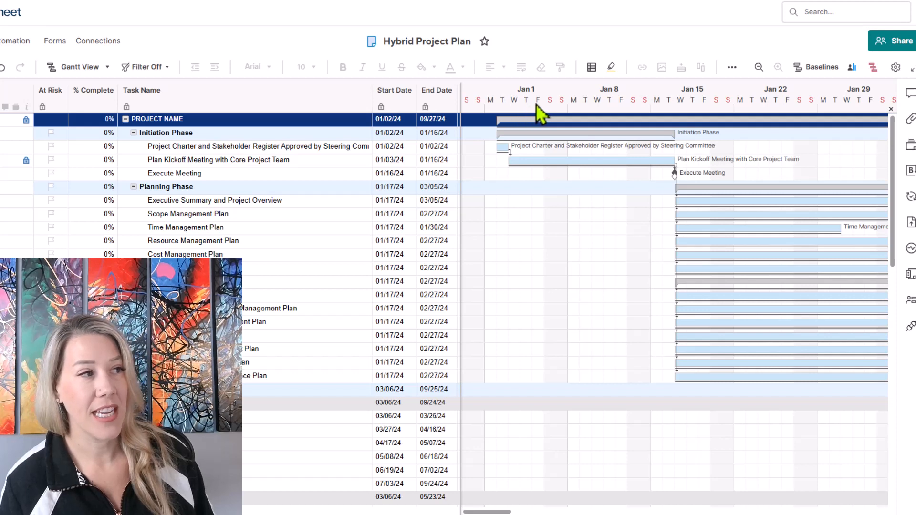
mouse_move(566, 111)
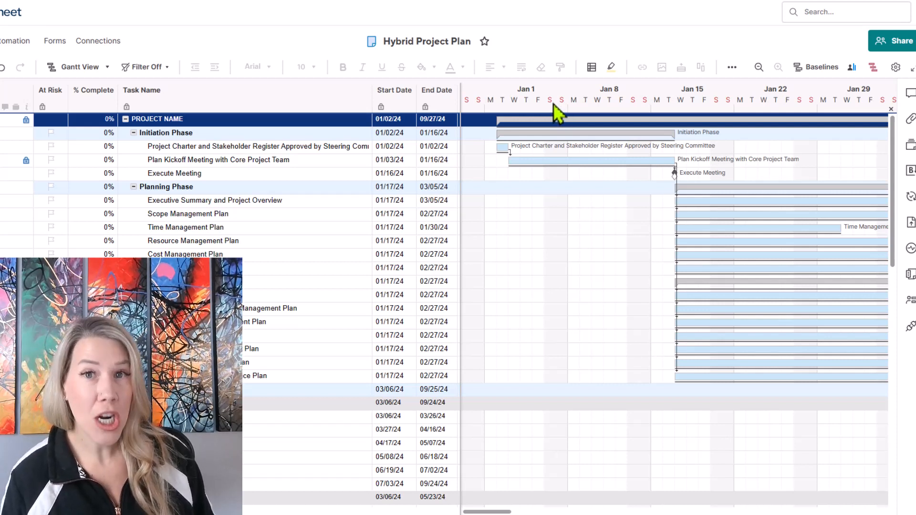
mouse_move(895, 67)
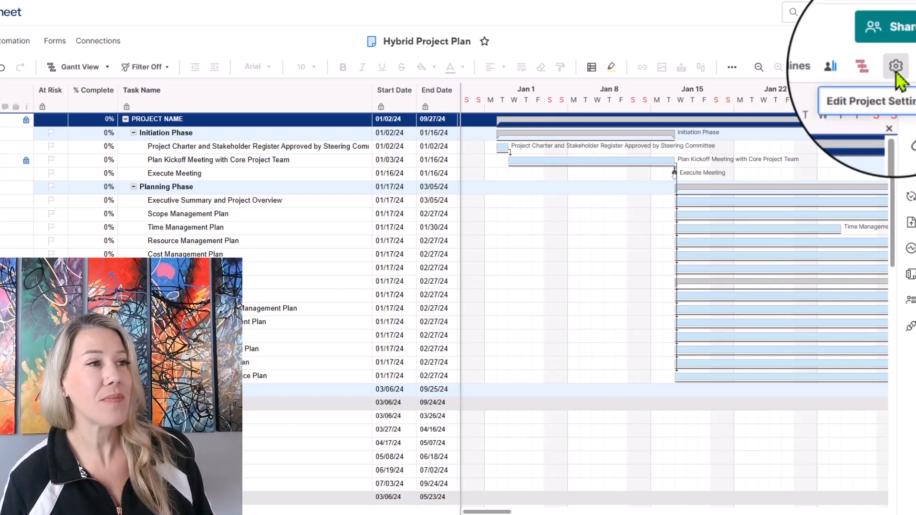
- Open Project Settings on Dependency Settings, showing Monday–Friday working days
click(896, 65)
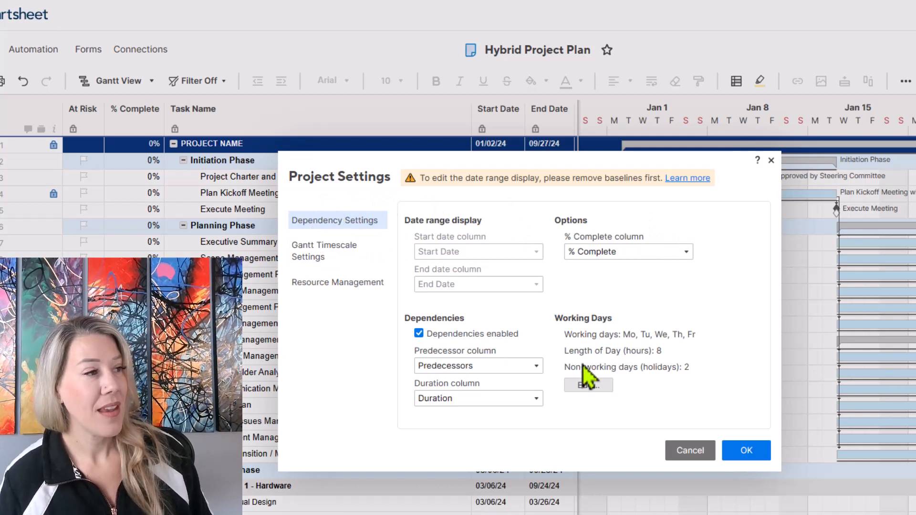
mouse_move(592, 378)
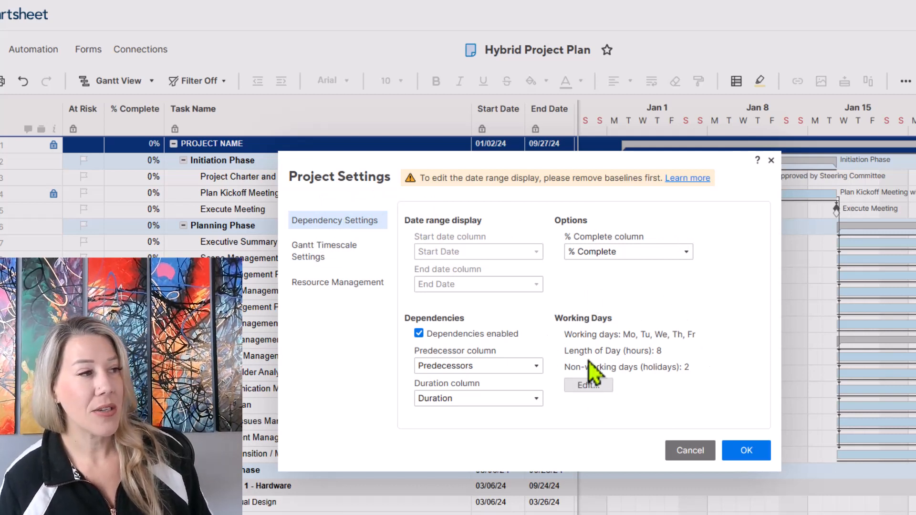
mouse_move(650, 392)
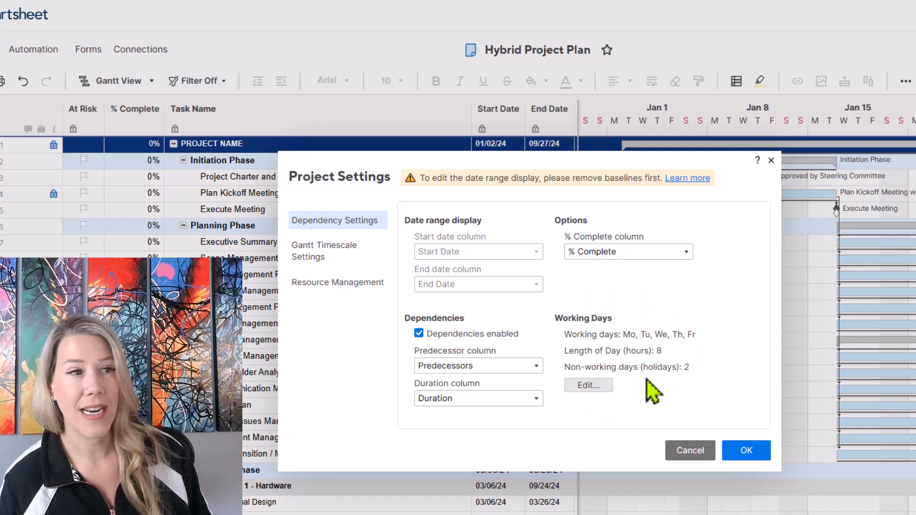
mouse_move(588, 385)
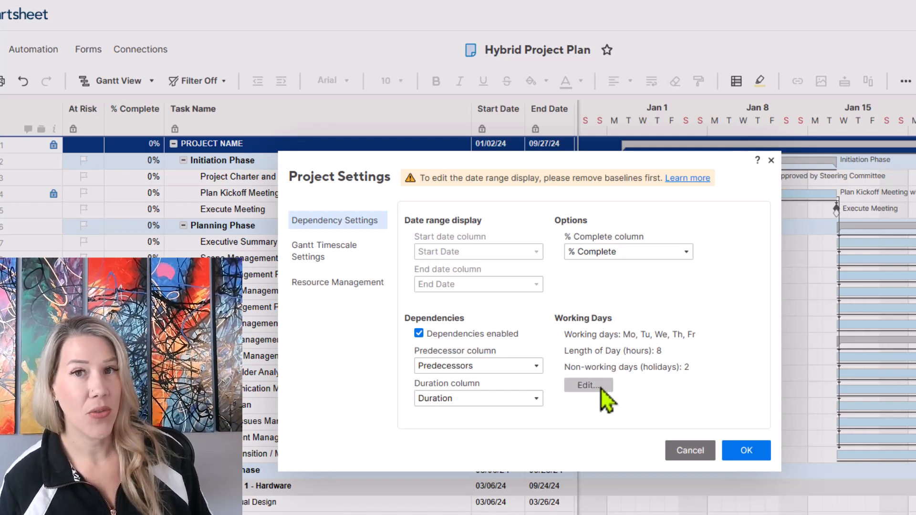
- Edit Working Days and tick Saturday alongside Monday through Friday
click(588, 385)
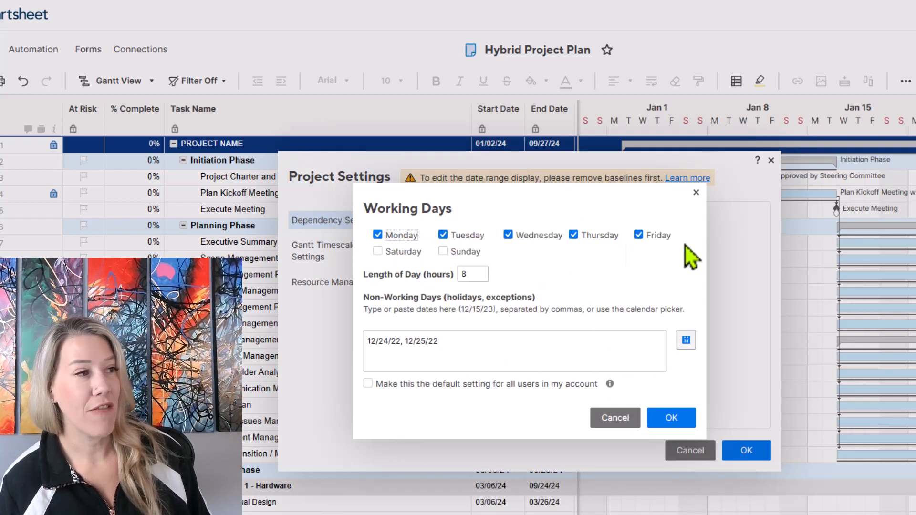
mouse_move(391, 291)
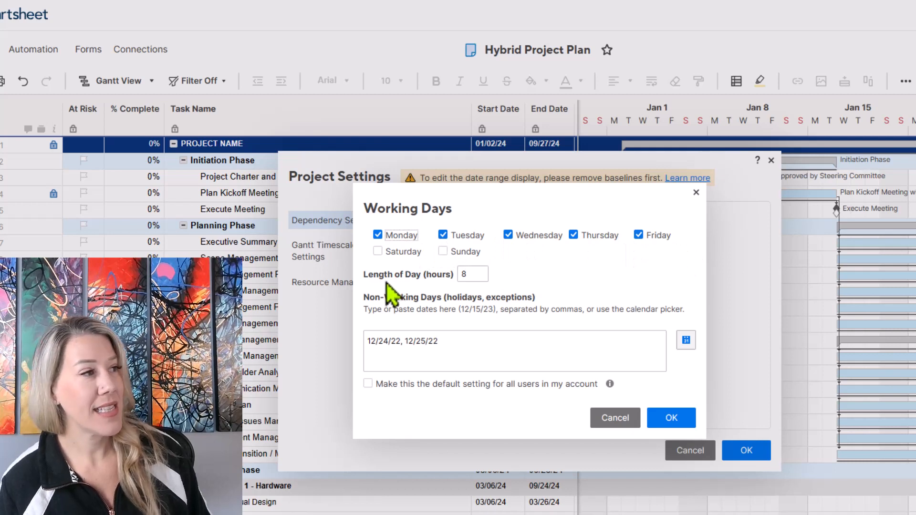
mouse_move(383, 260)
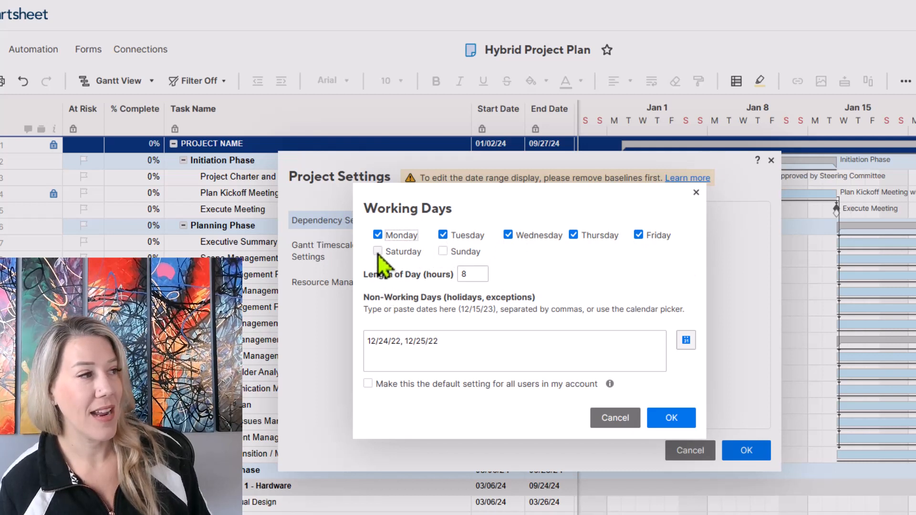
click(377, 251)
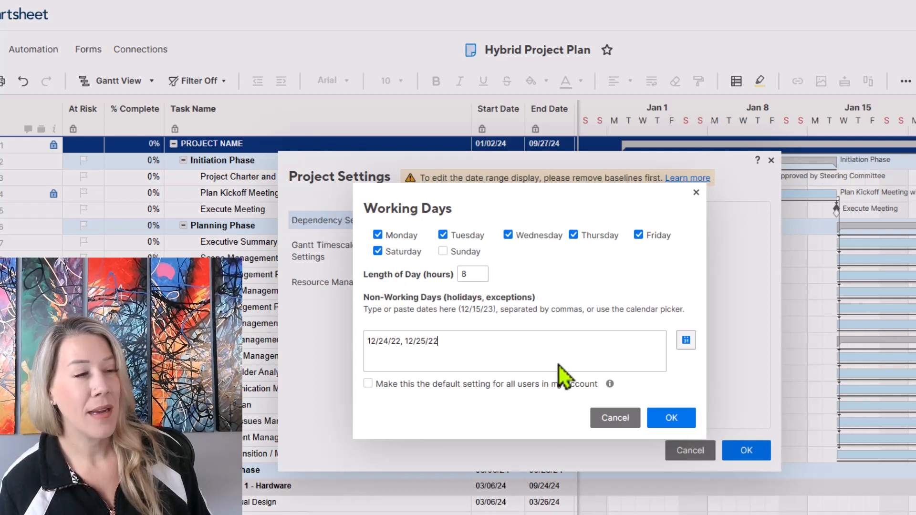
mouse_move(485, 347)
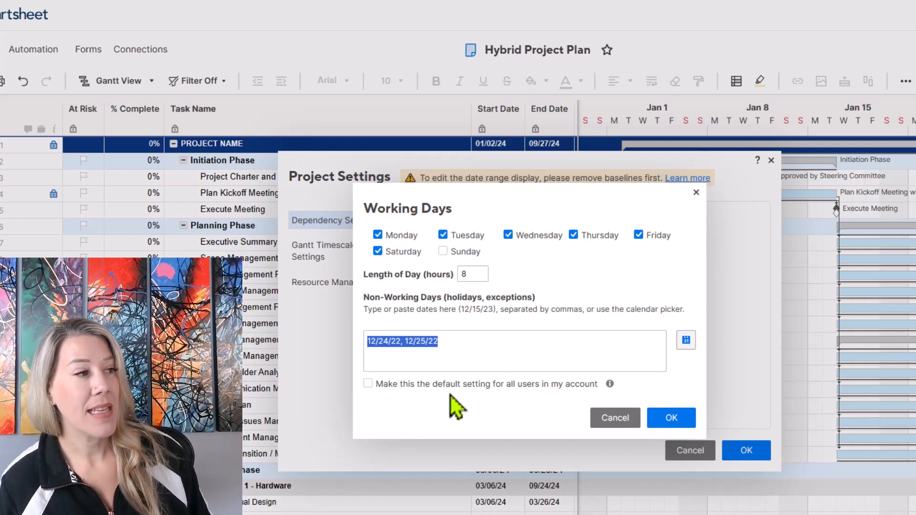
mouse_move(601, 409)
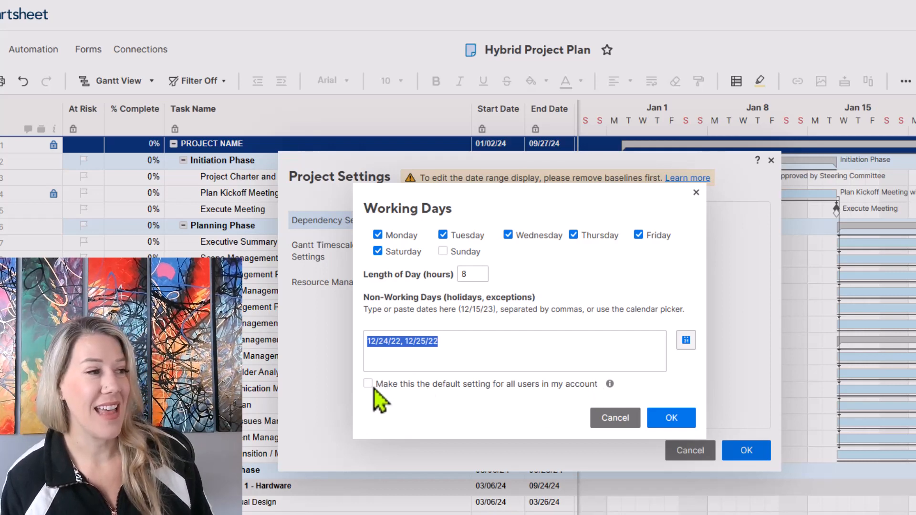
- Confirm the Working Days dialog and Project Settings so task dates recalculate
click(671, 417)
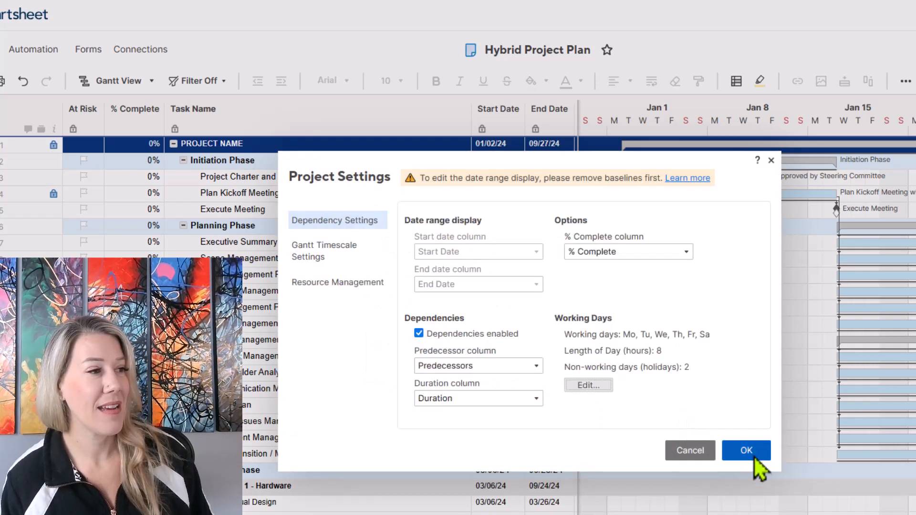
click(746, 450)
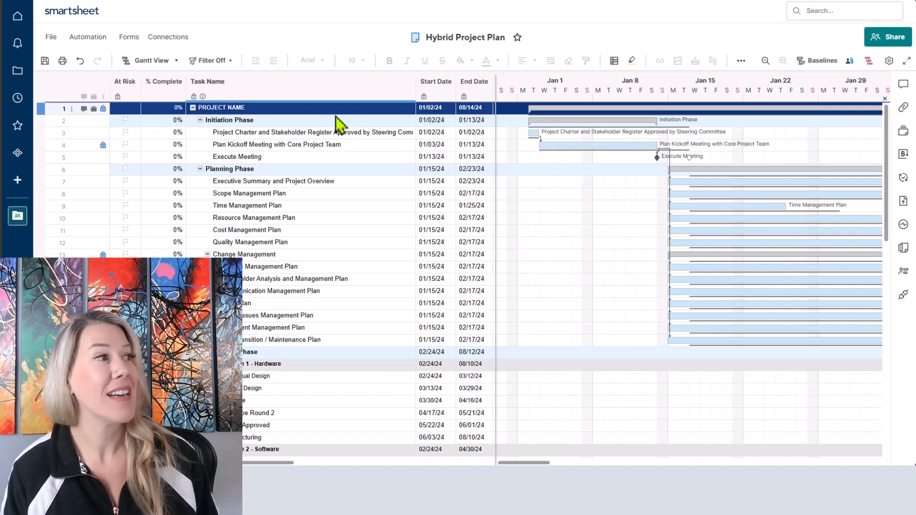
- Reopen Project Settings to verify working days Mo, Tu, We, Th, Fr, Sa
click(149, 60)
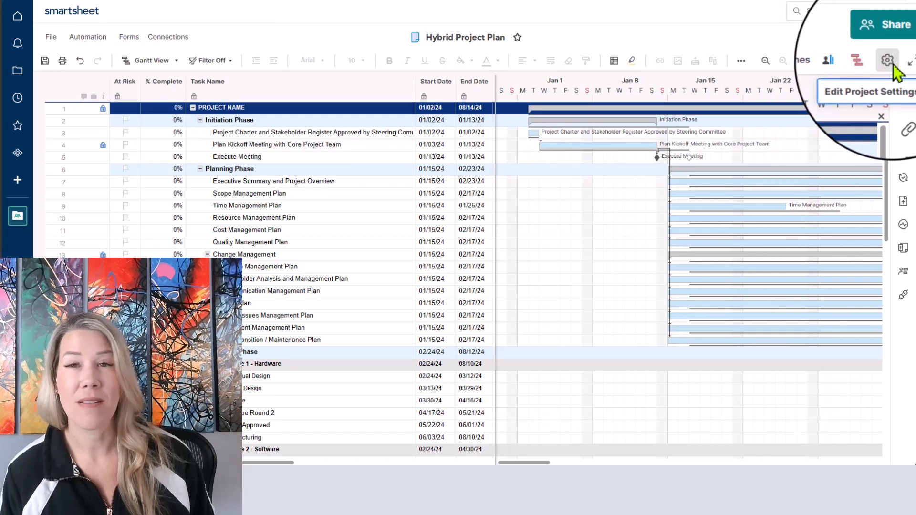
click(886, 61)
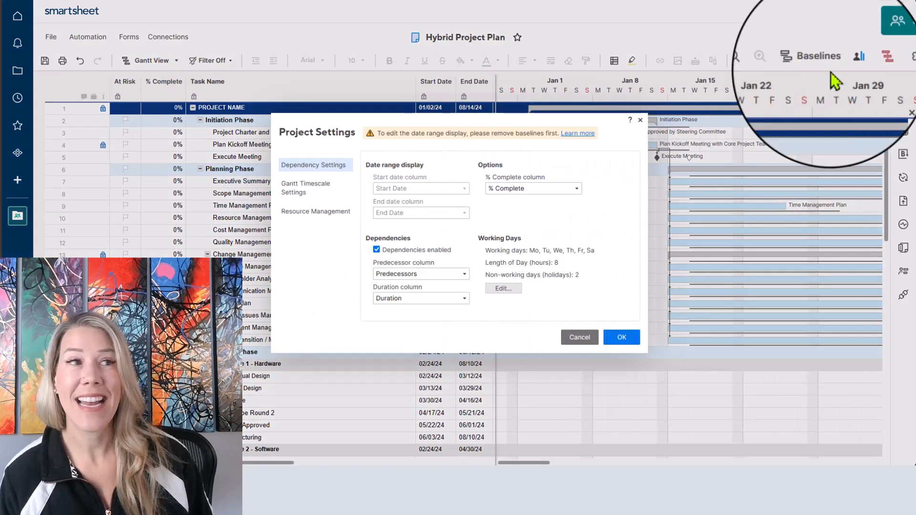